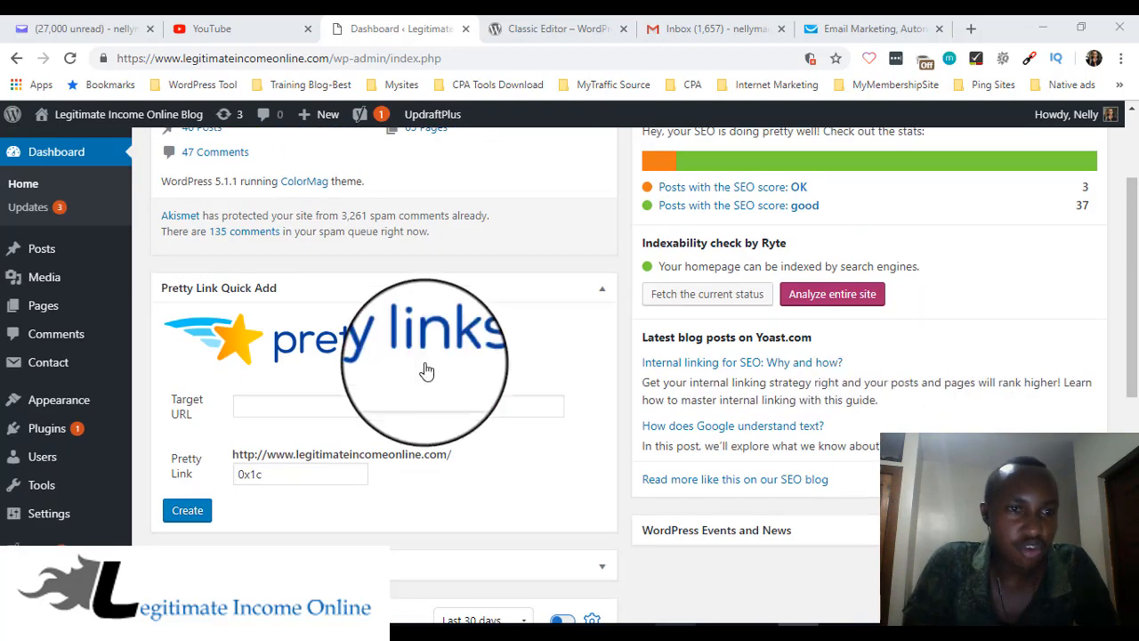
mouse_move(41, 249)
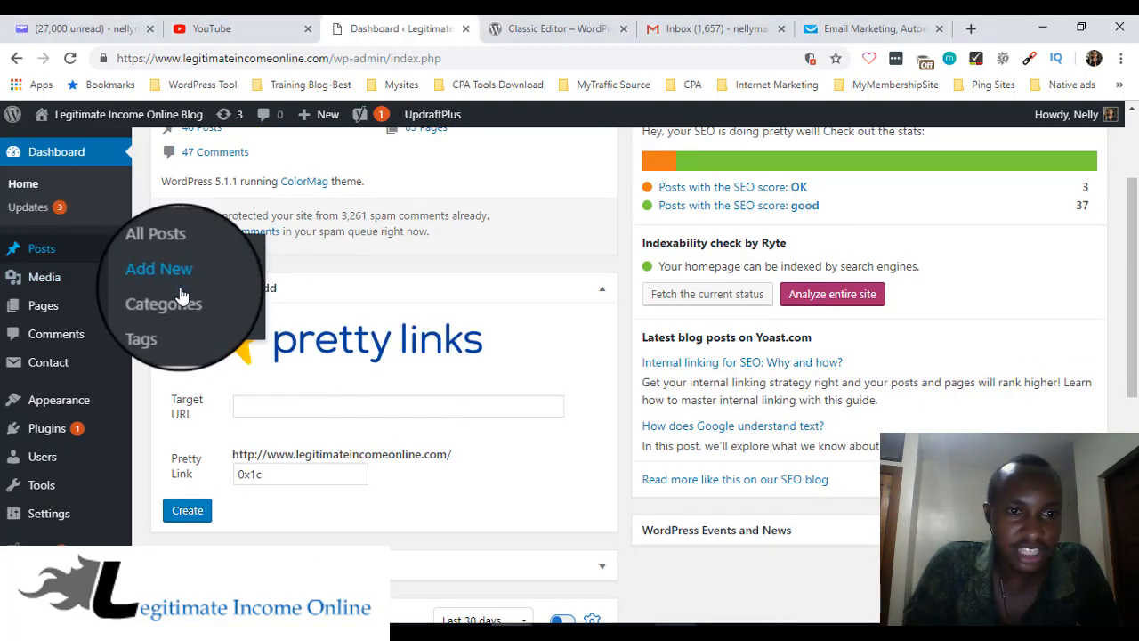
Start a new post via Posts > Add New from the Dashboard
left_click(159, 274)
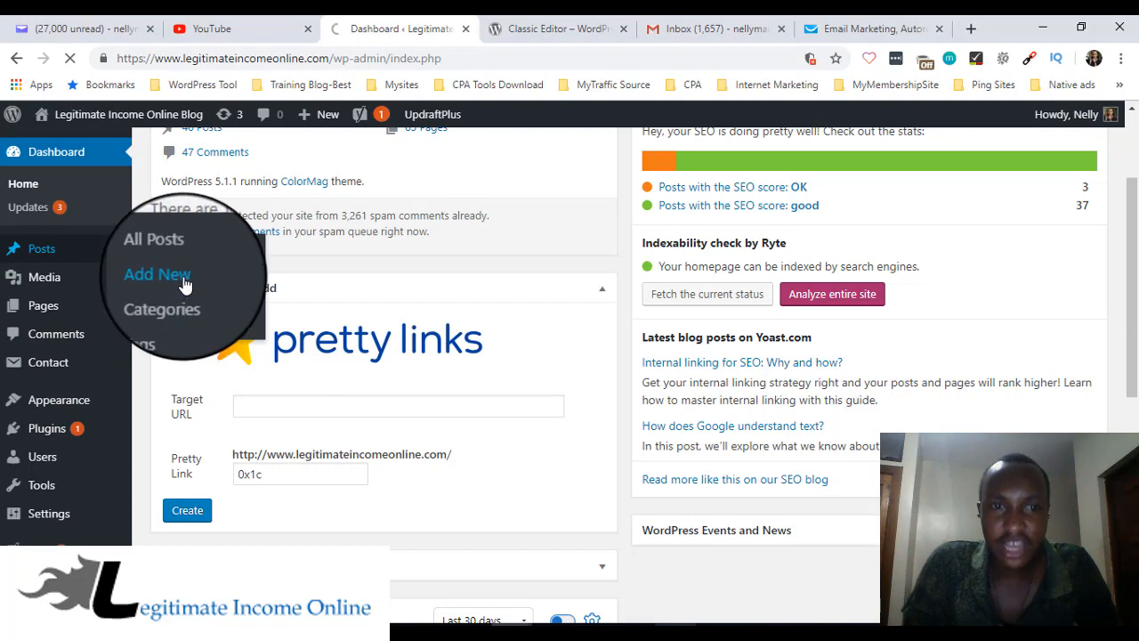
left_click(157, 275)
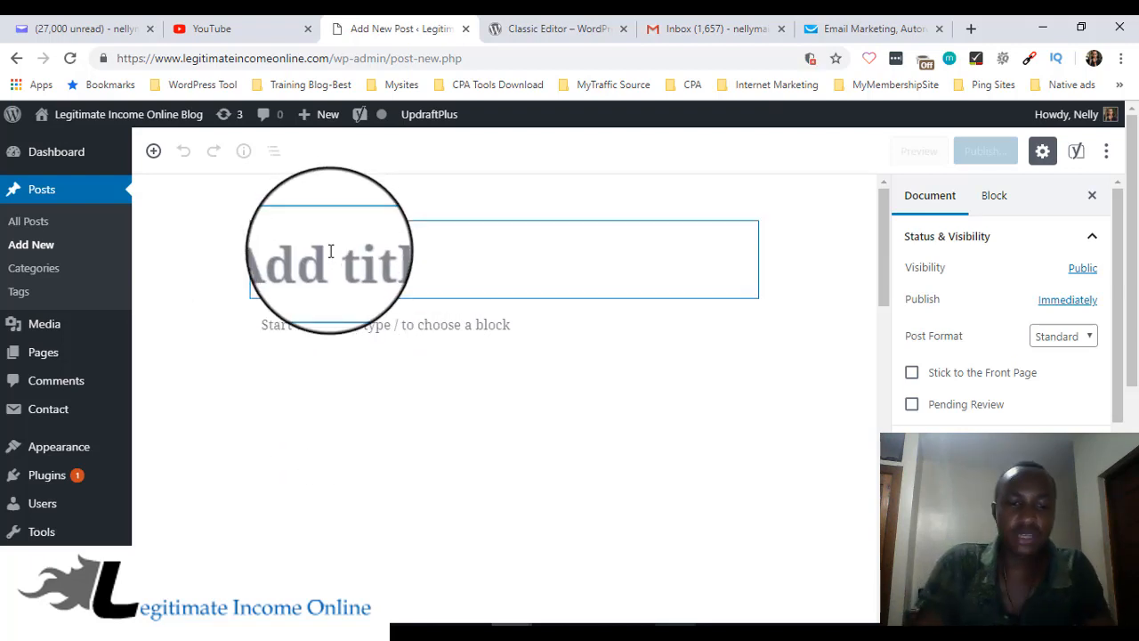
Title the new post 'wp site updates'
type("wp")
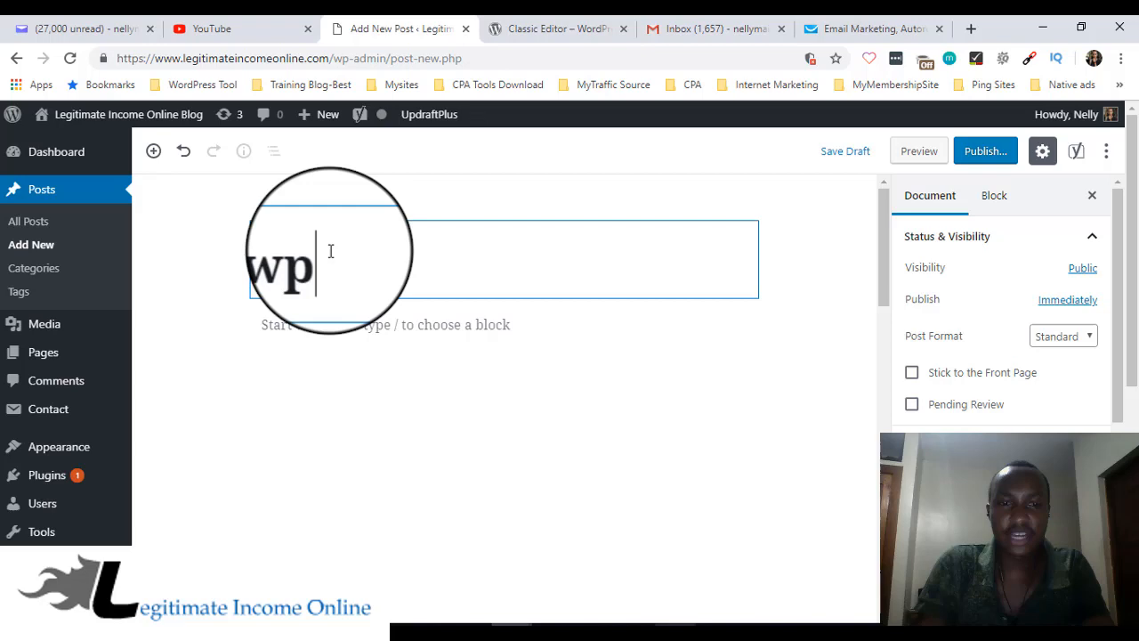
type("site")
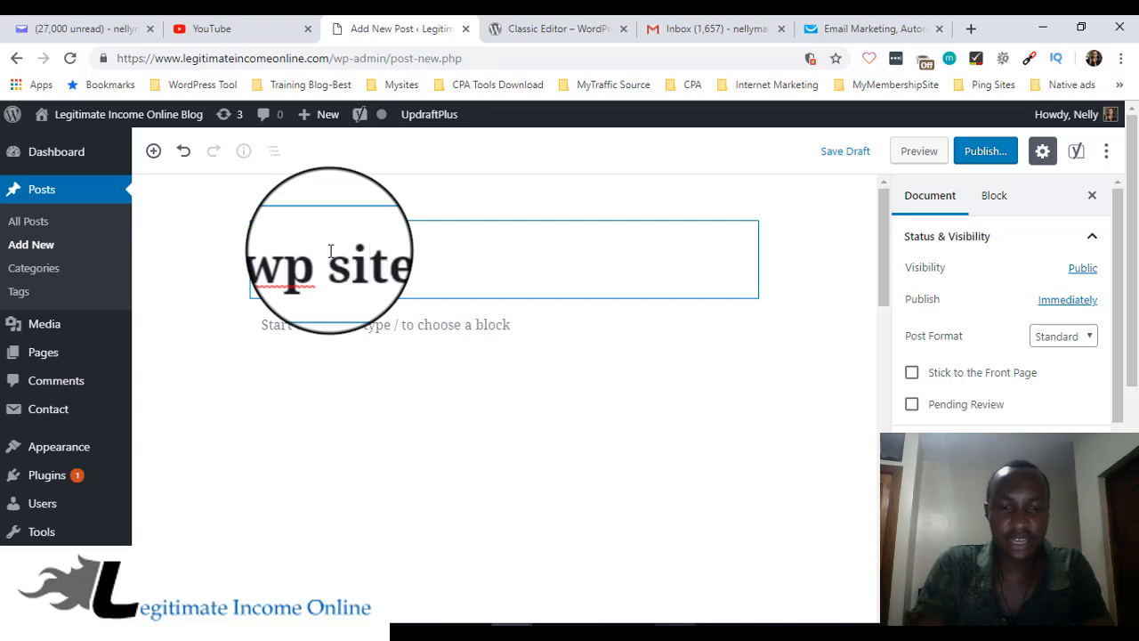
type("pd")
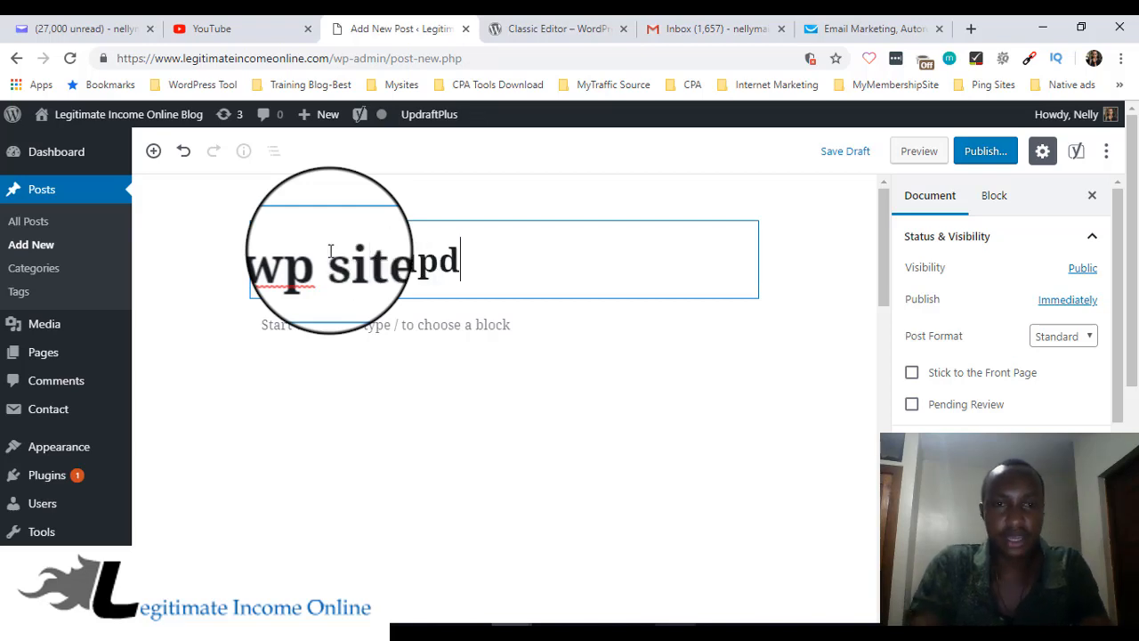
type("updates")
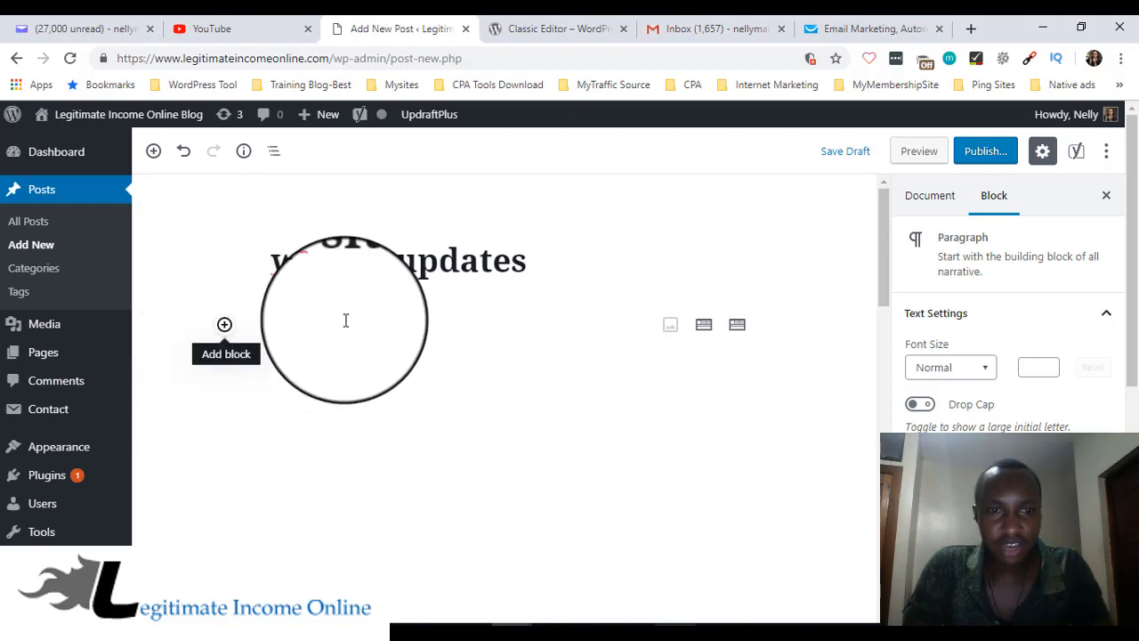
Fill two paragraph blocks with short filler text in the post body
type("hj")
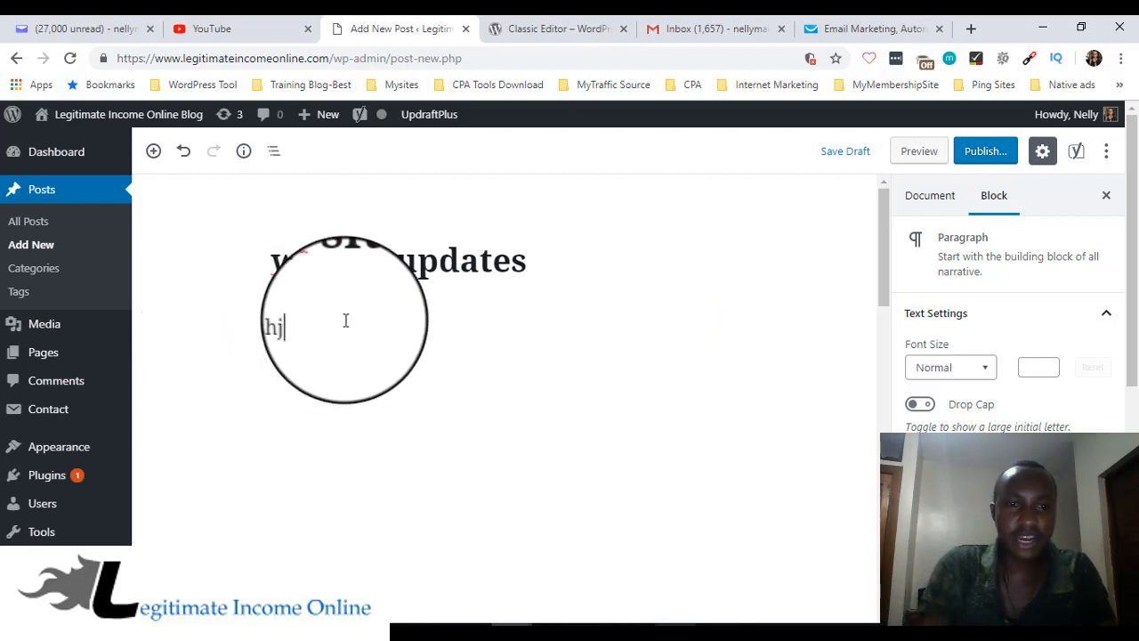
type("iabass baskb")
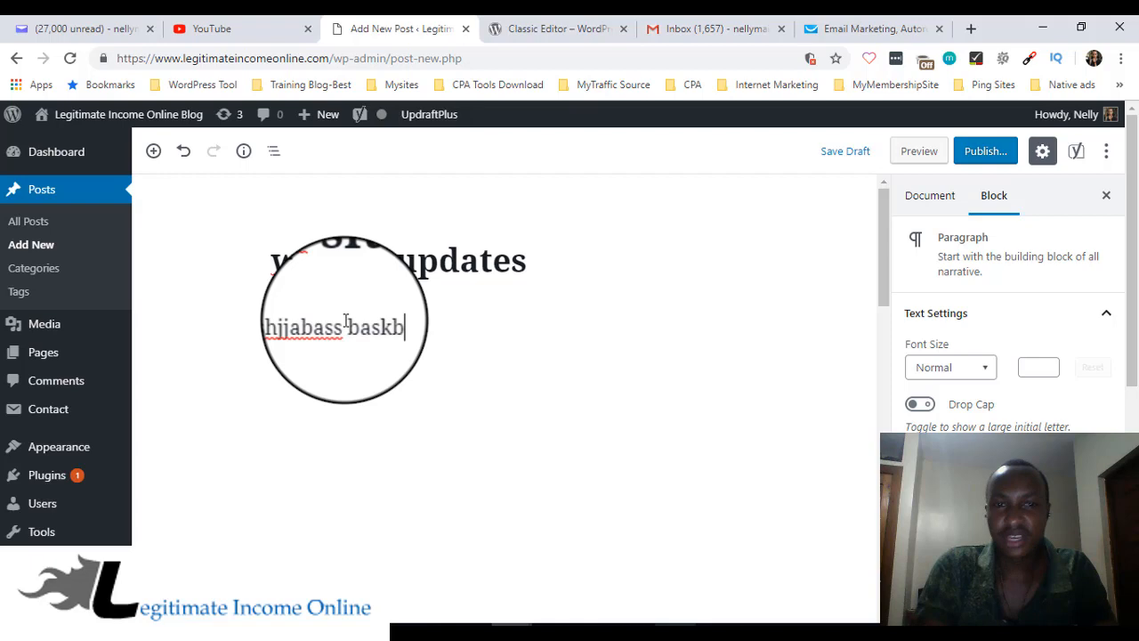
type("dhas")
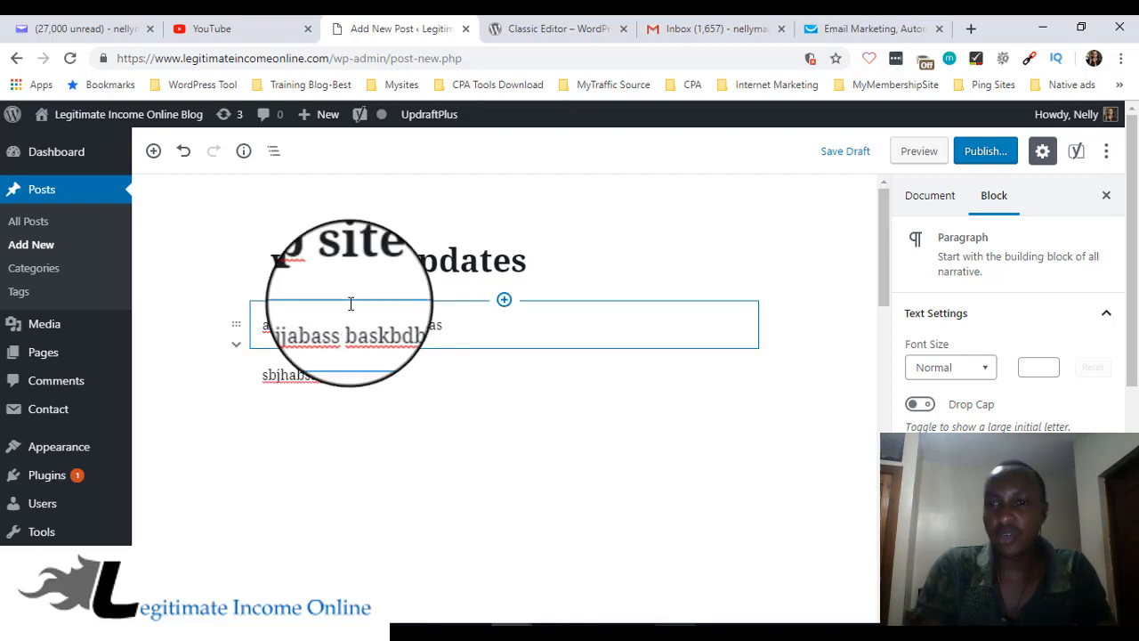
type("jbksknz")
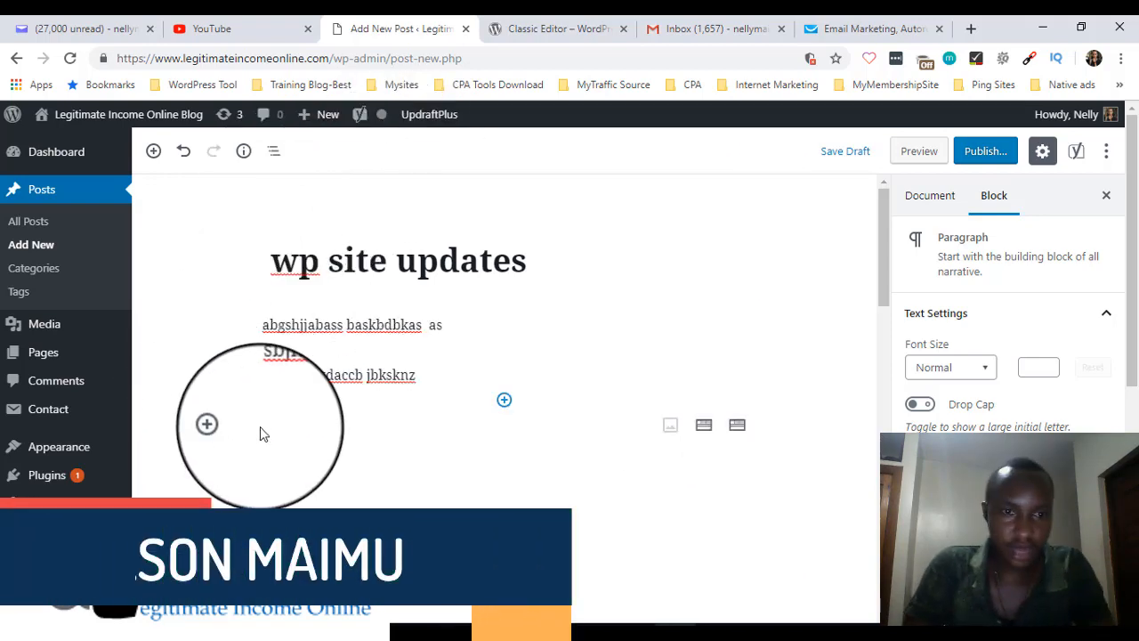
left_click(206, 423)
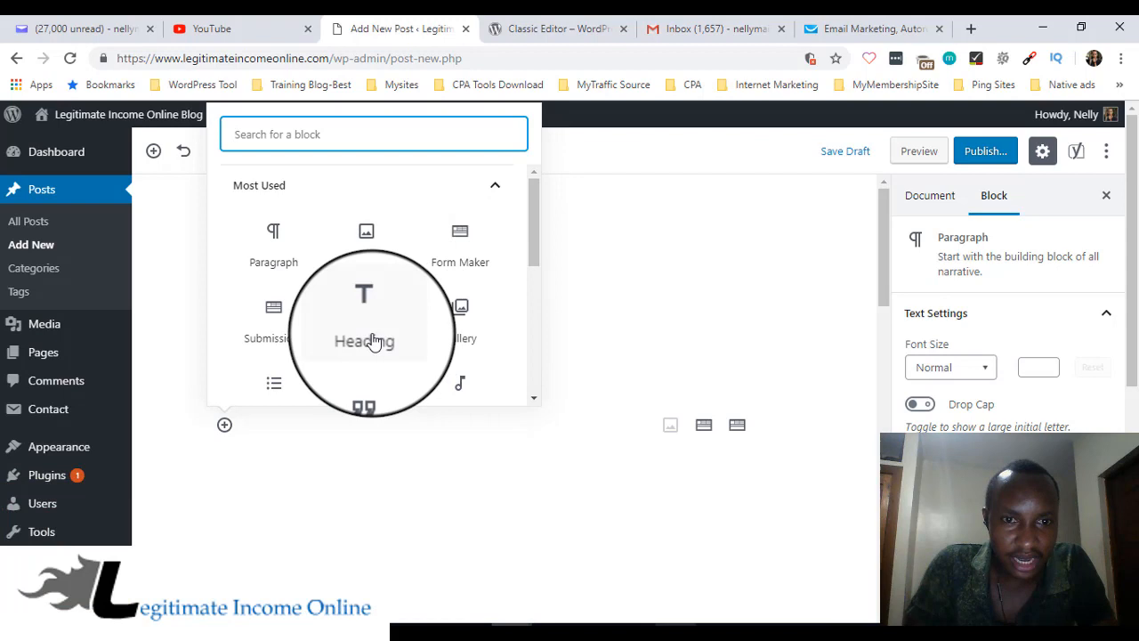
Browse the block inserter's Most Used blocks beneath the post
scroll("down", 3)
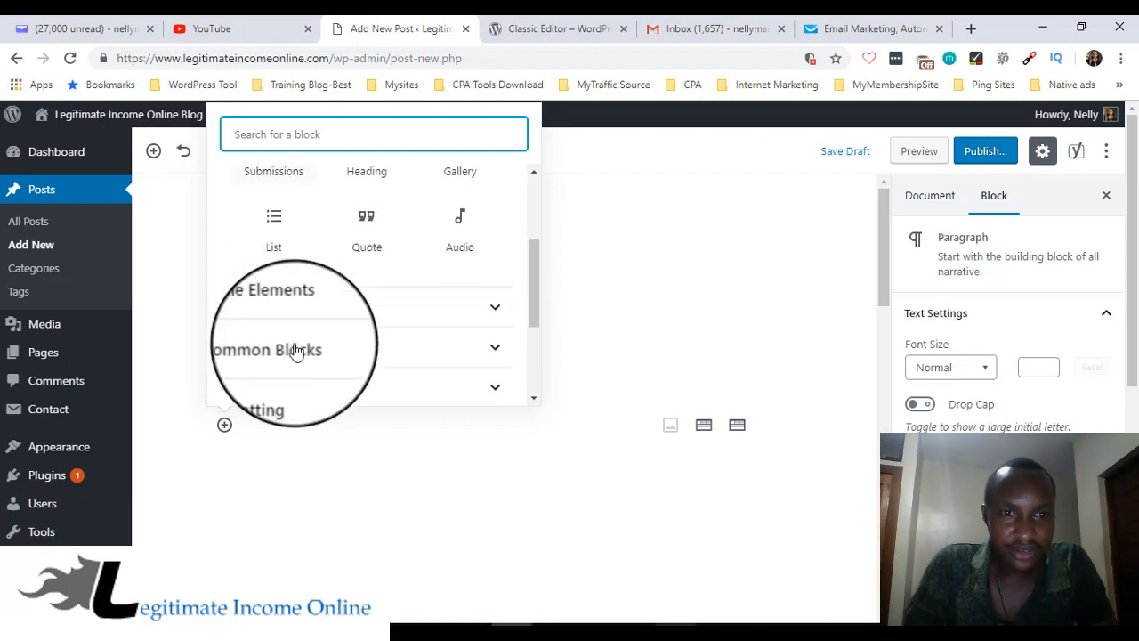
scroll("down", 3)
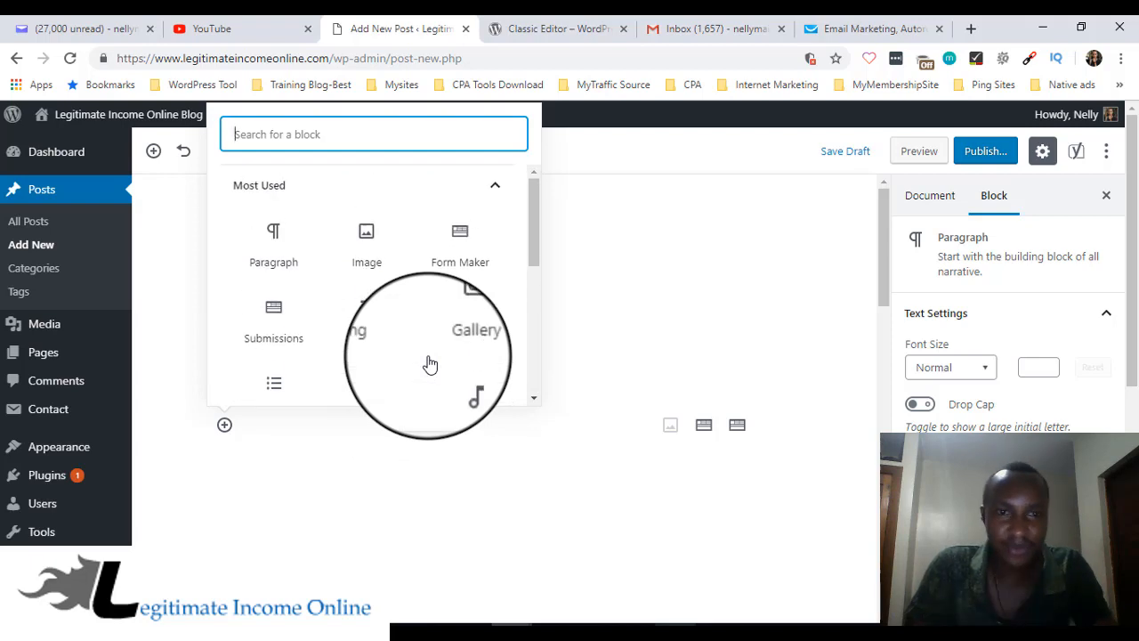
mouse_move(426, 356)
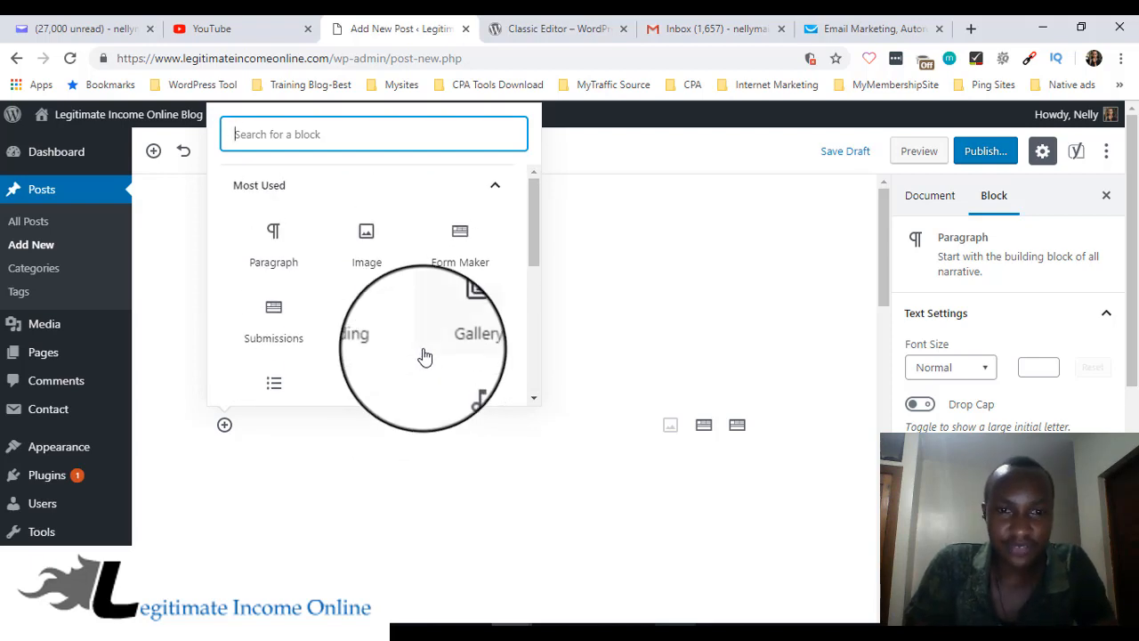
mouse_move(398, 459)
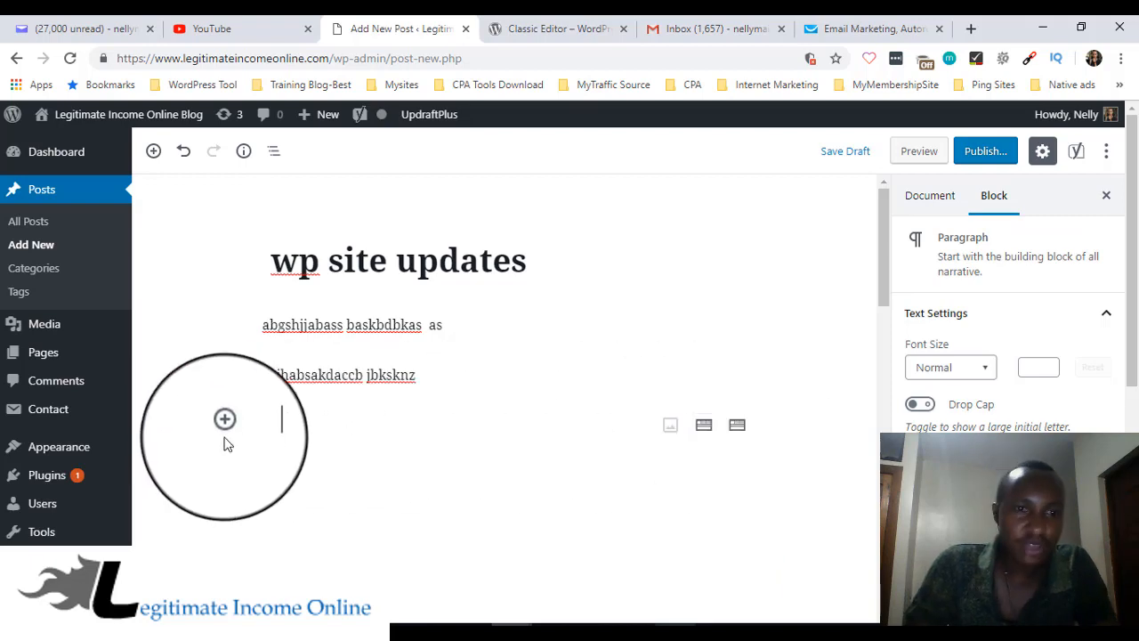
left_click(224, 418)
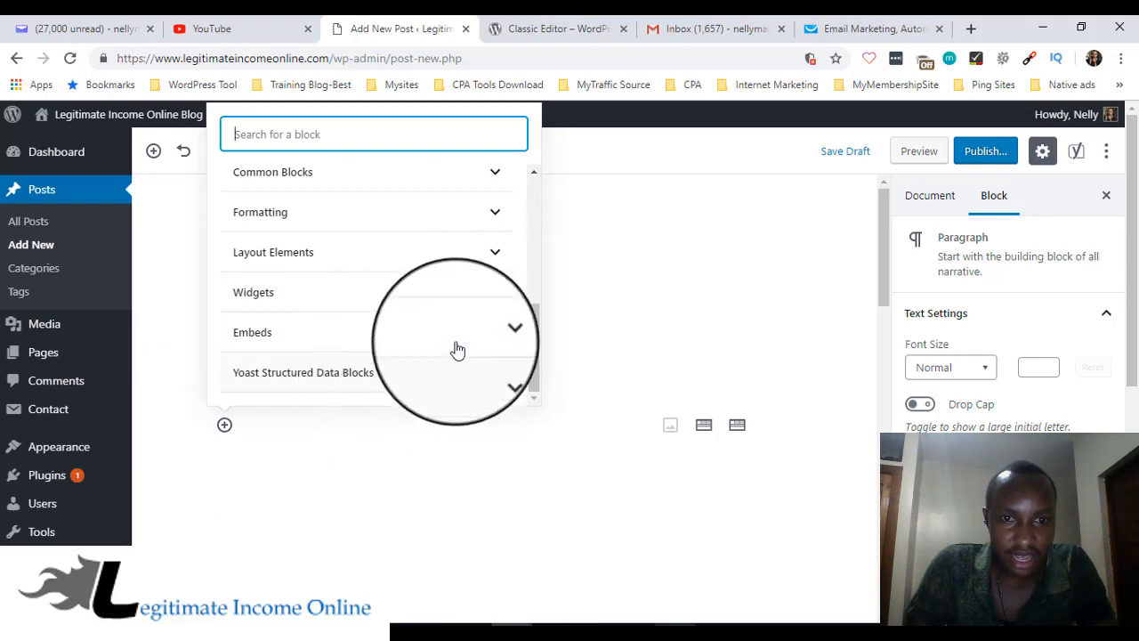
Browse the Embeds and Widgets block groups in the inserter
left_click(253, 333)
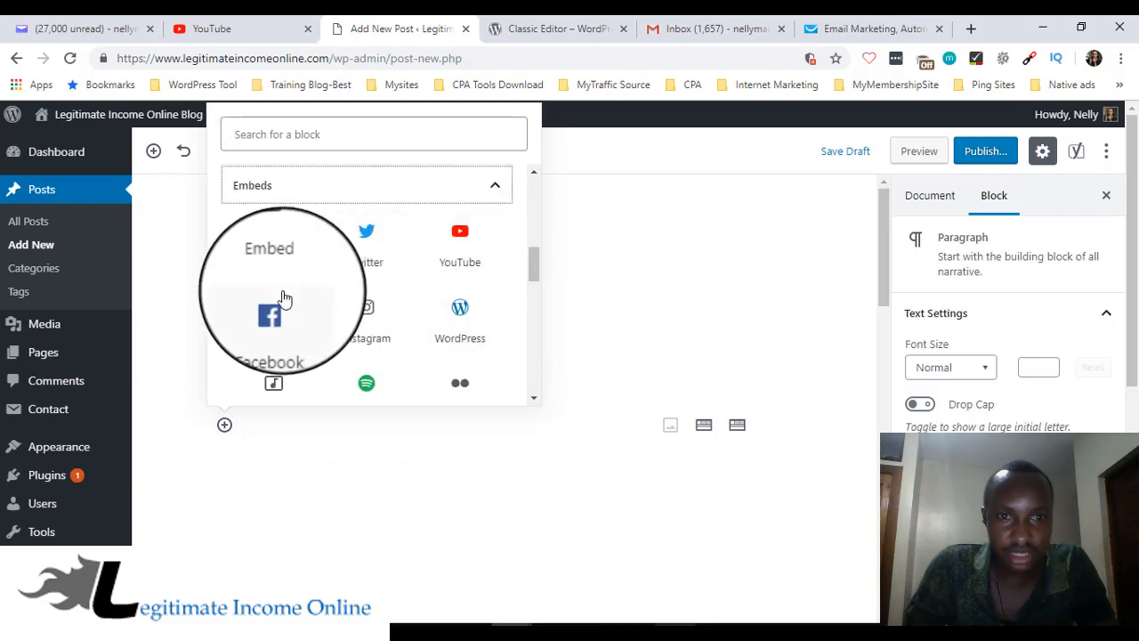
scroll("down", 3)
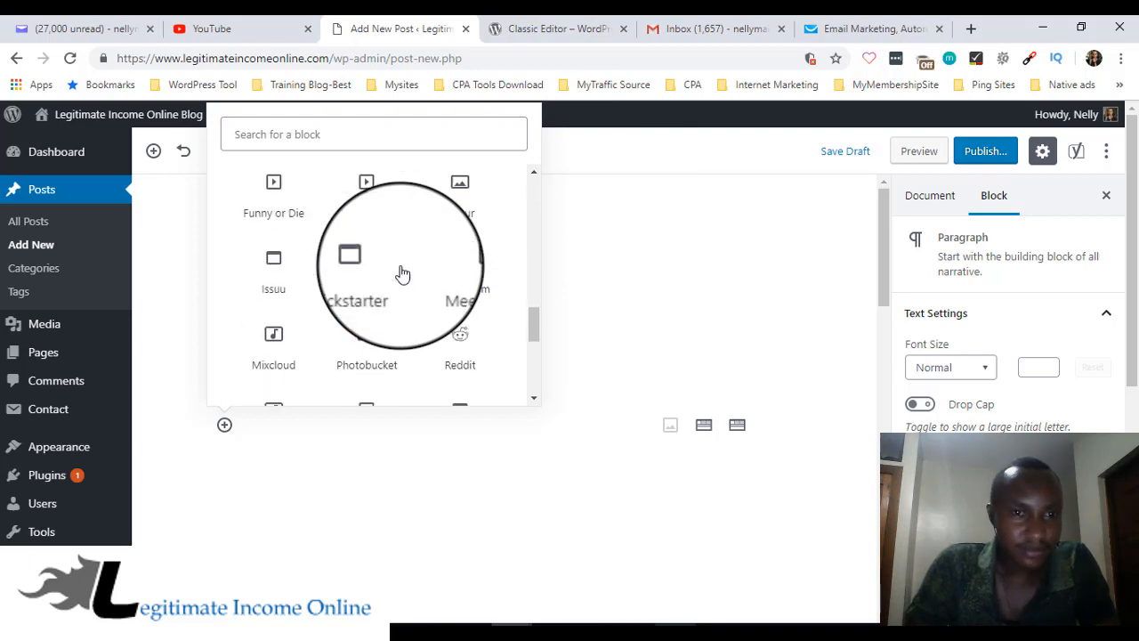
scroll("down", 3)
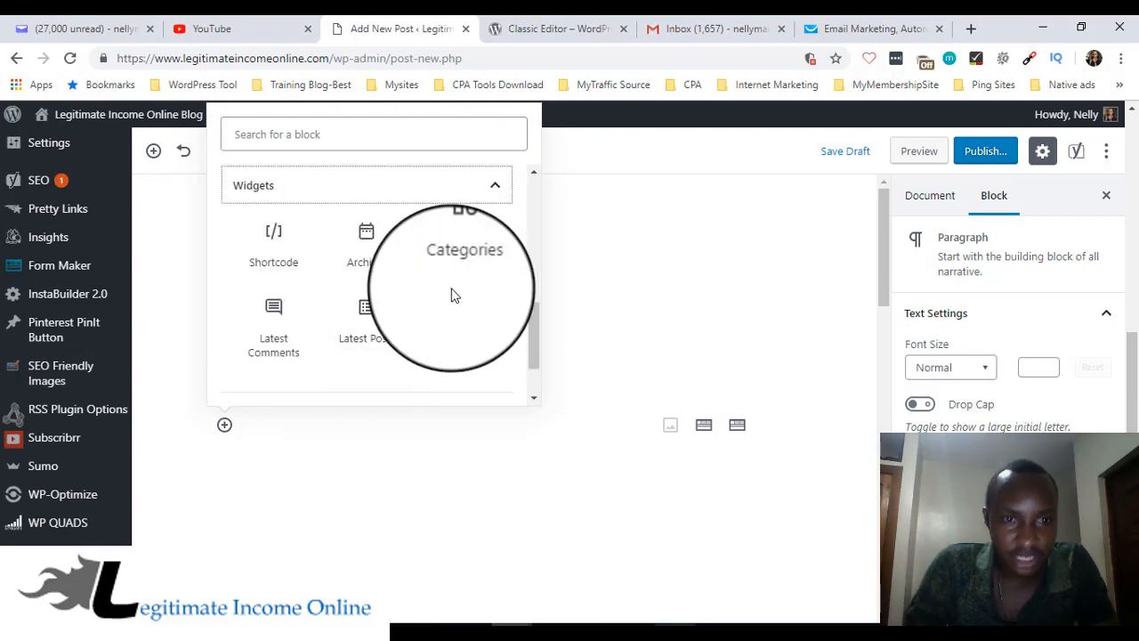
mouse_move(359, 338)
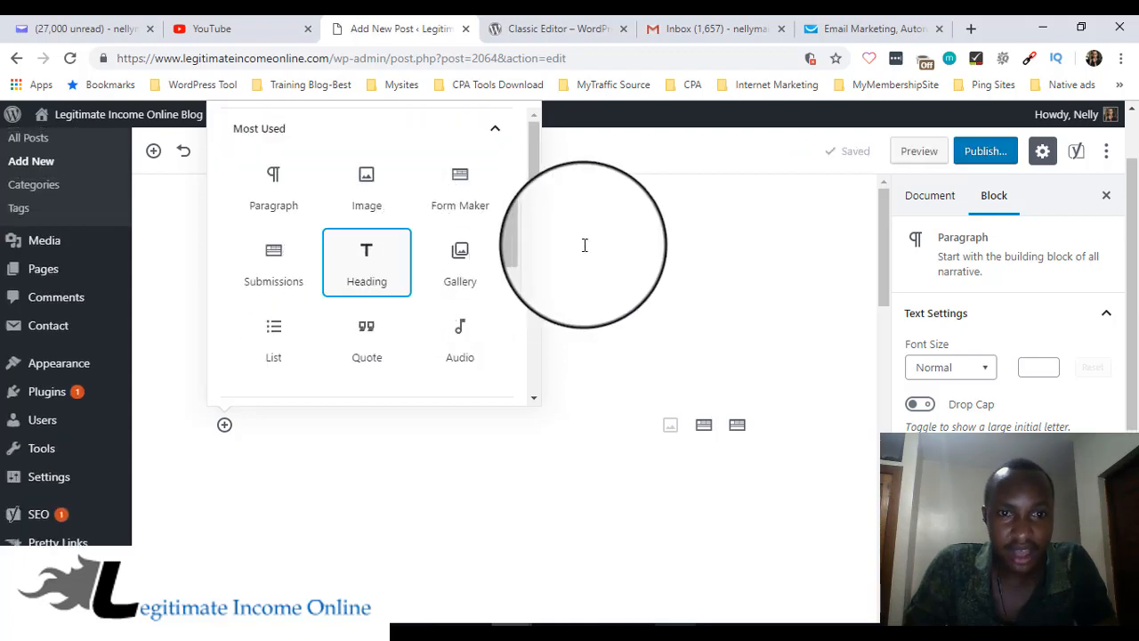
Add a heading block with filler text below the paragraphs
left_click(366, 258)
type("haasjbjd")
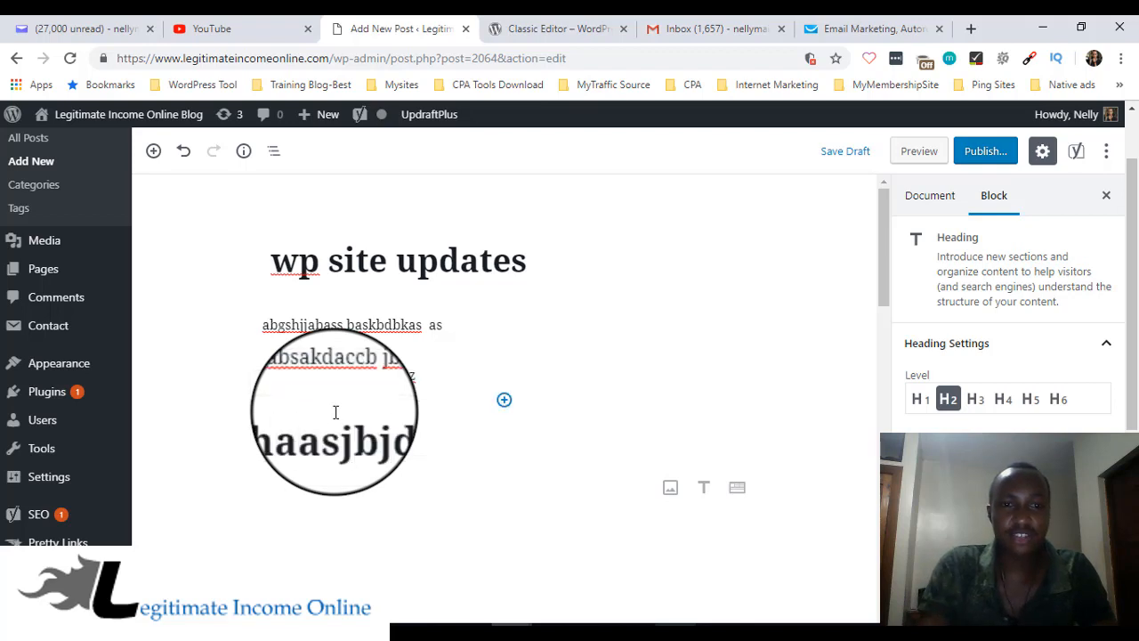
type("bas sbdjahs askksa")
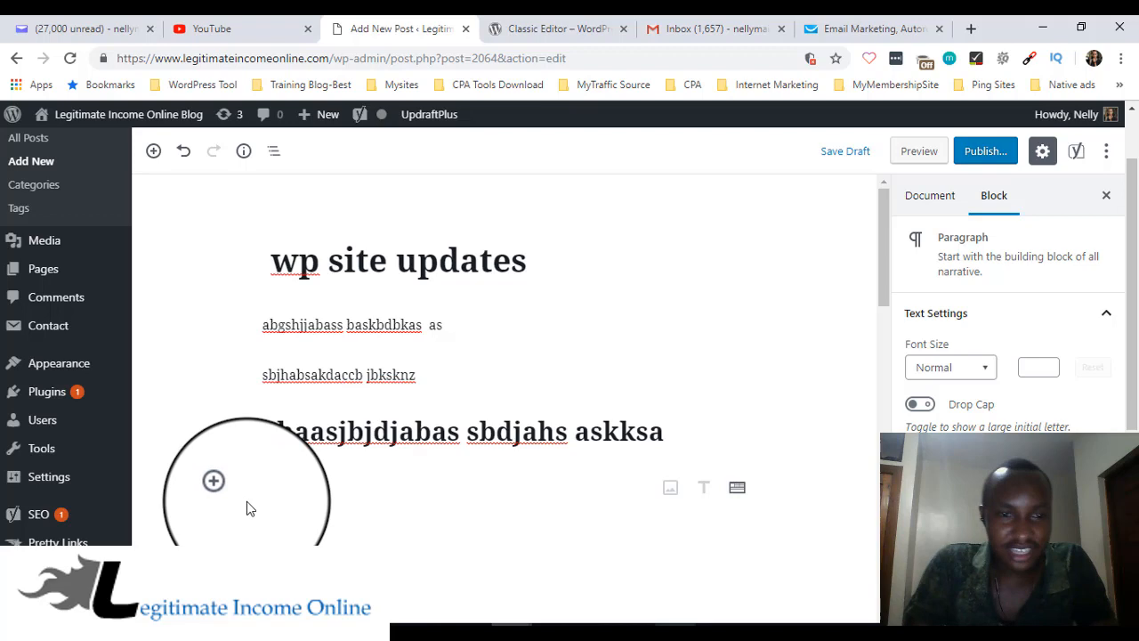
Add an empty Gallery block after the heading
left_click(213, 481)
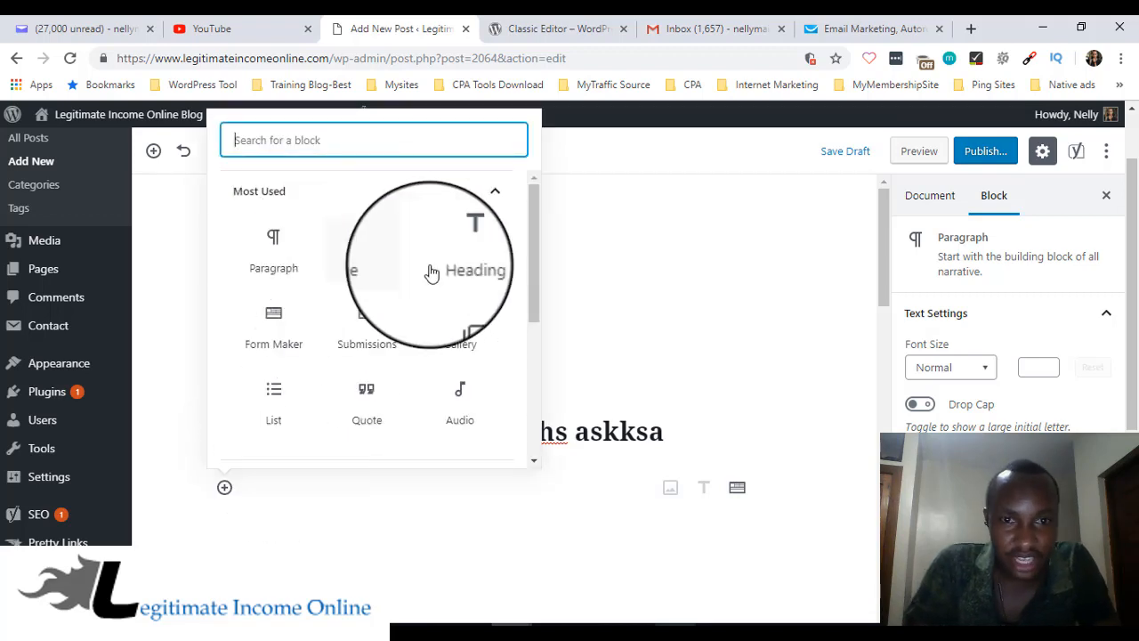
scroll("down", 3)
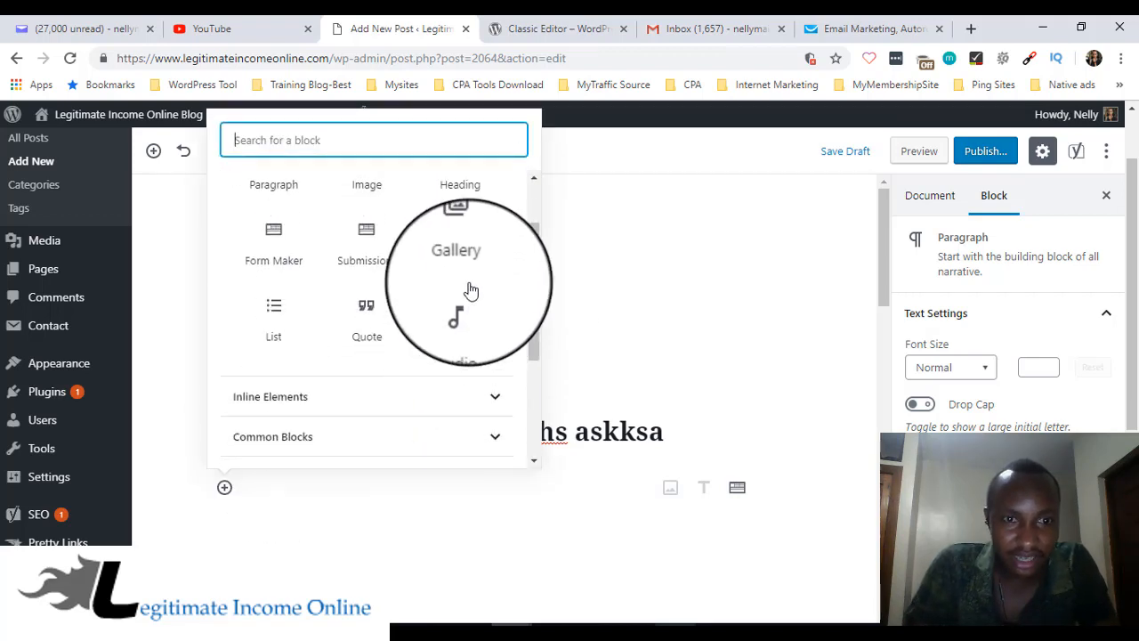
left_click(455, 250)
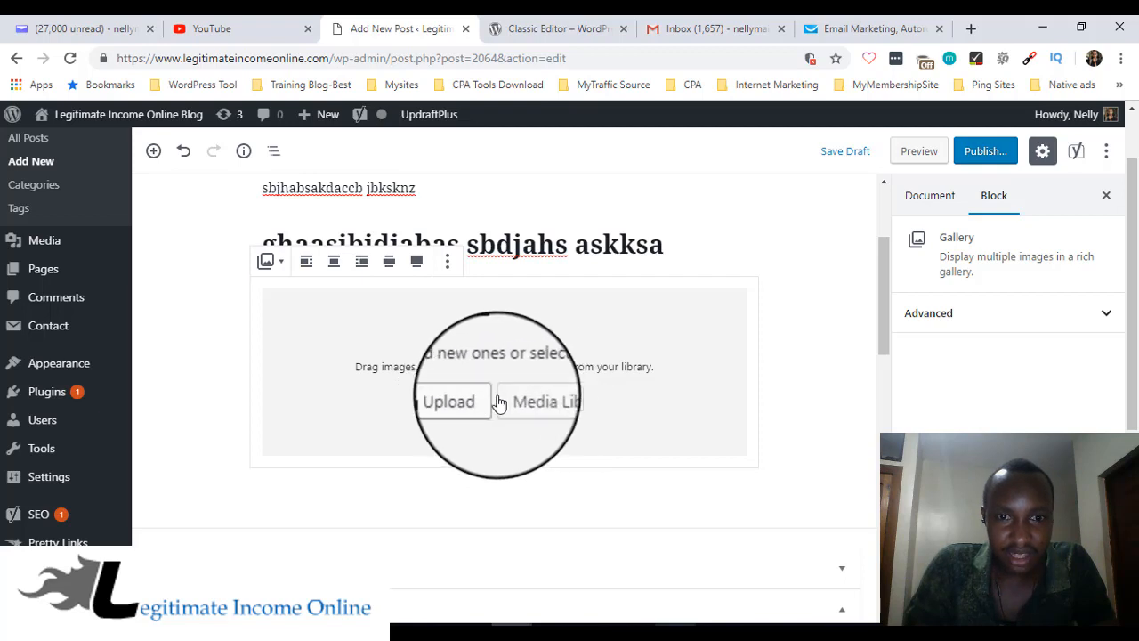
Pick the server racks image from the Media Library for the gallery
left_click(541, 402)
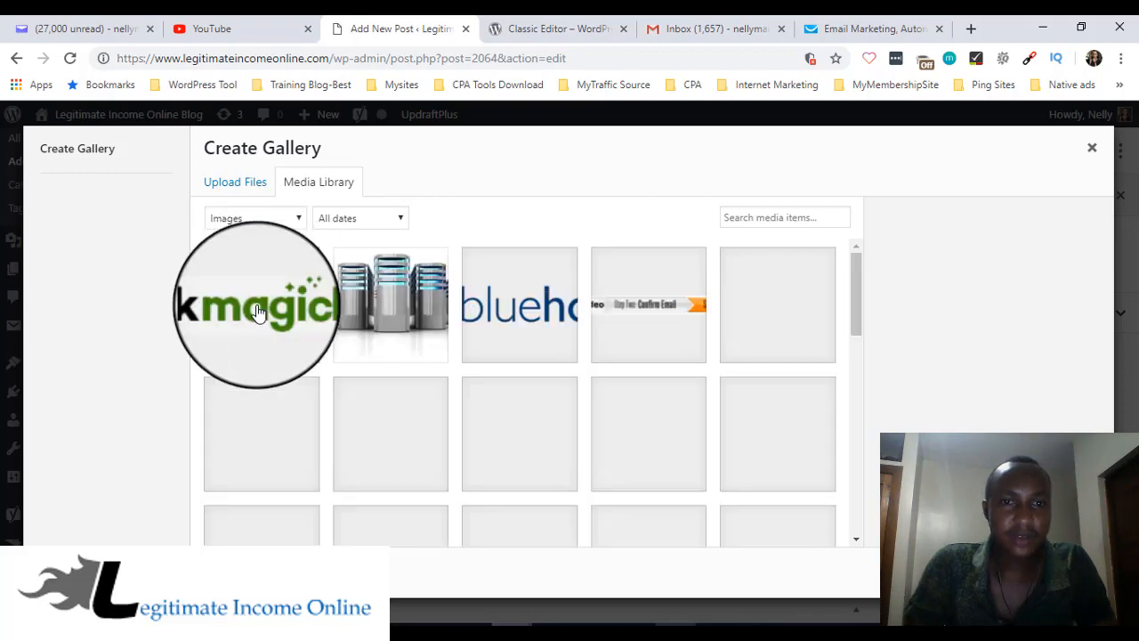
left_click(390, 305)
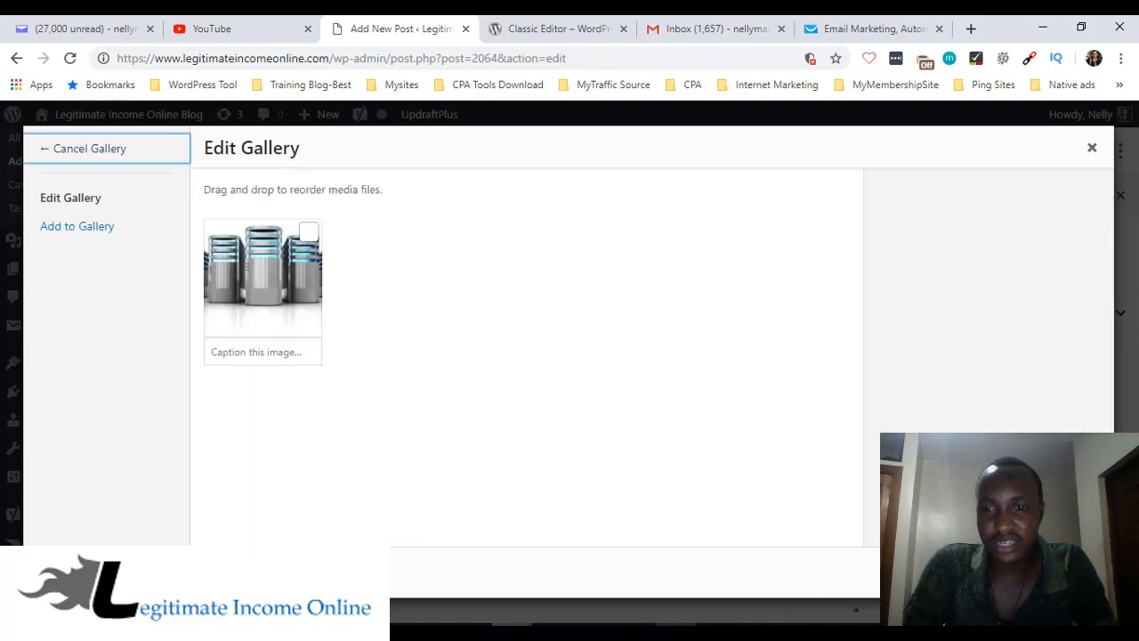
mouse_move(310, 231)
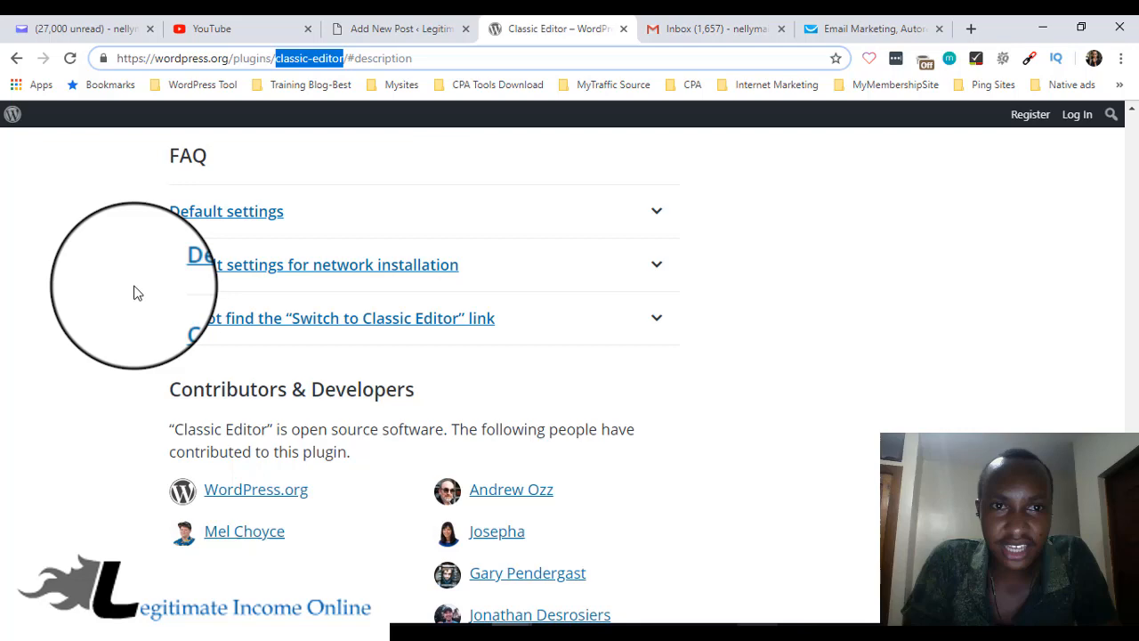
Scroll through the Classic Editor plugin's FAQ and screenshots on wordpress.org
scroll("down", 3)
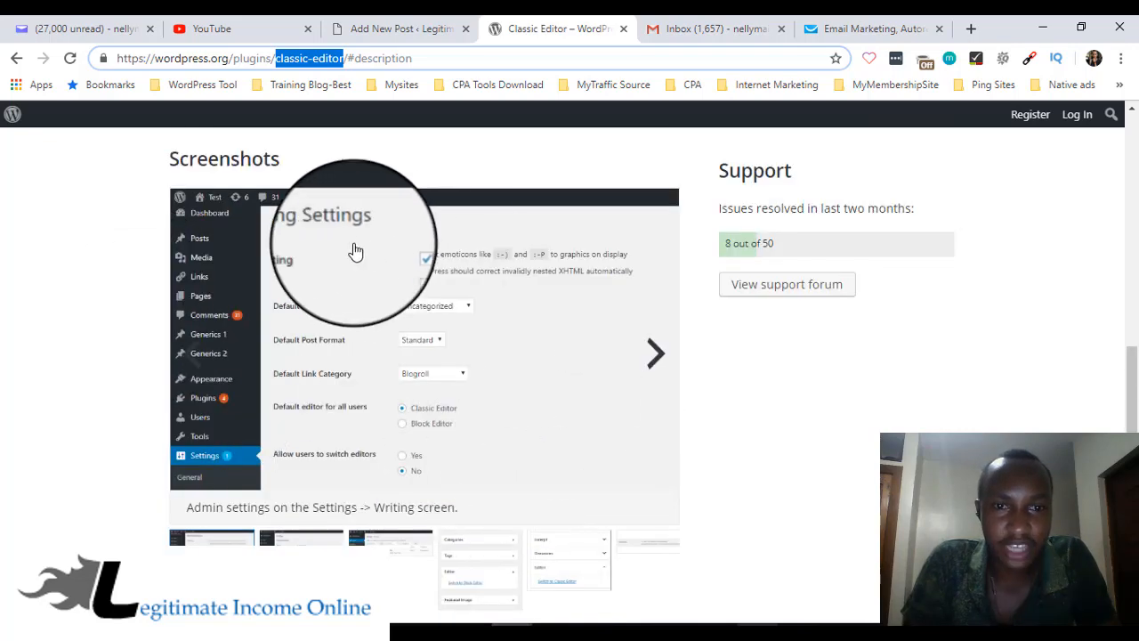
mouse_move(684, 372)
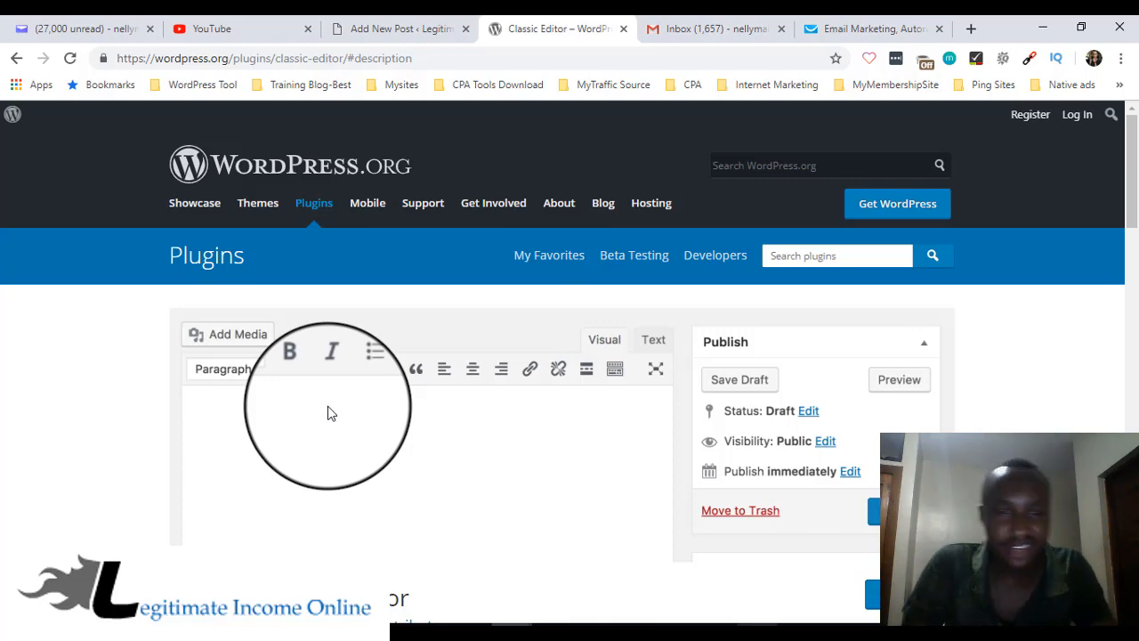
scroll("down", 3)
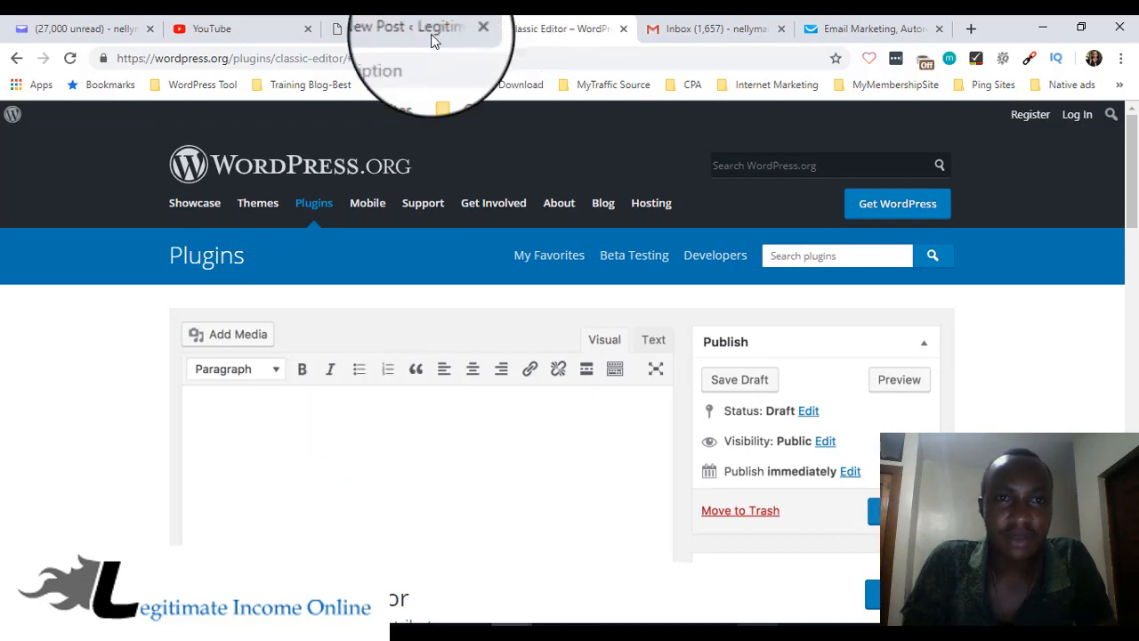
left_click(409, 28)
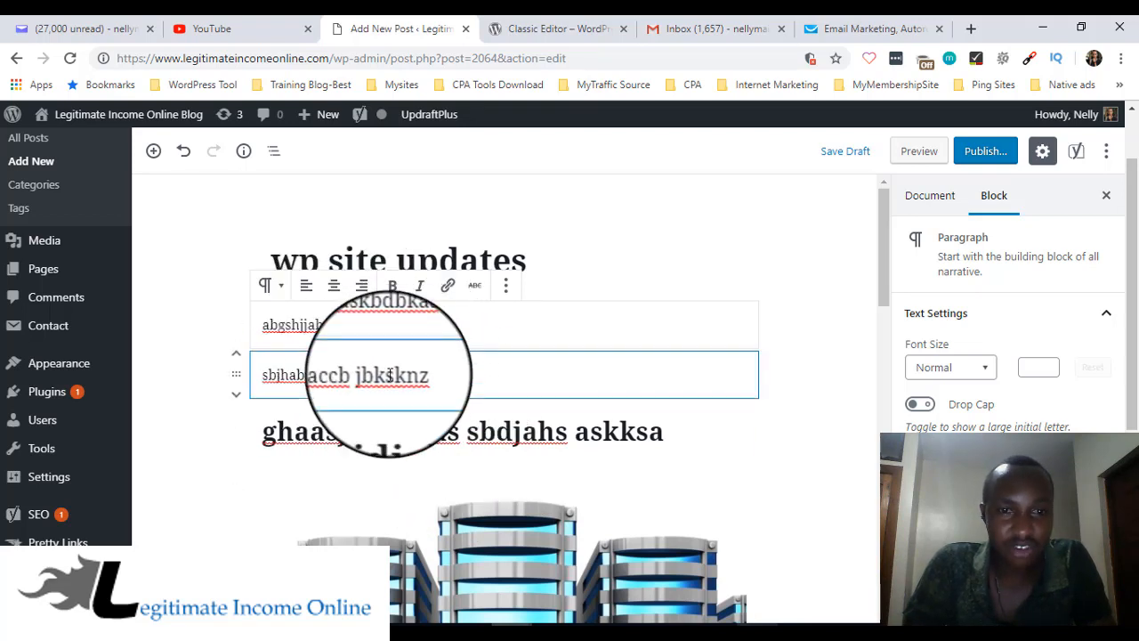
double_click(390, 324)
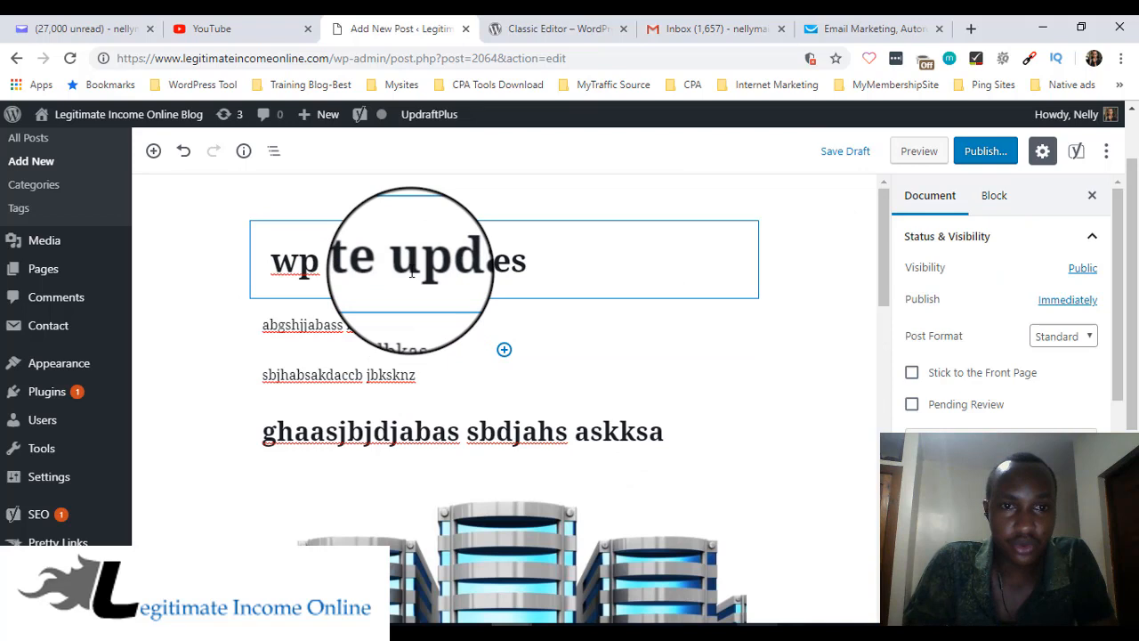
left_click(396, 259)
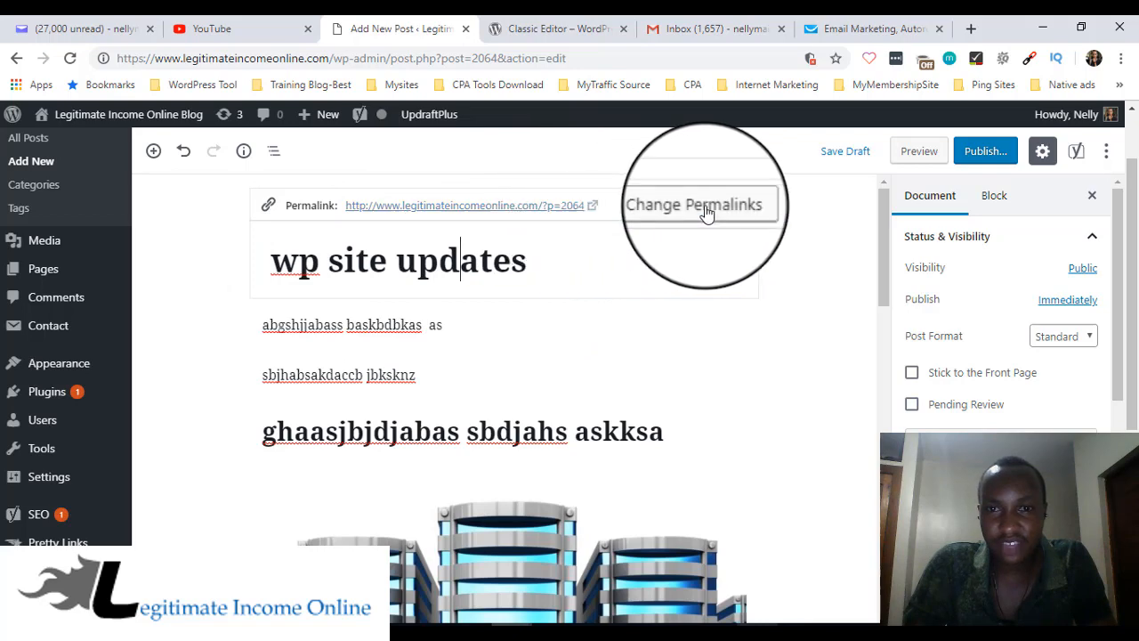
left_click(701, 203)
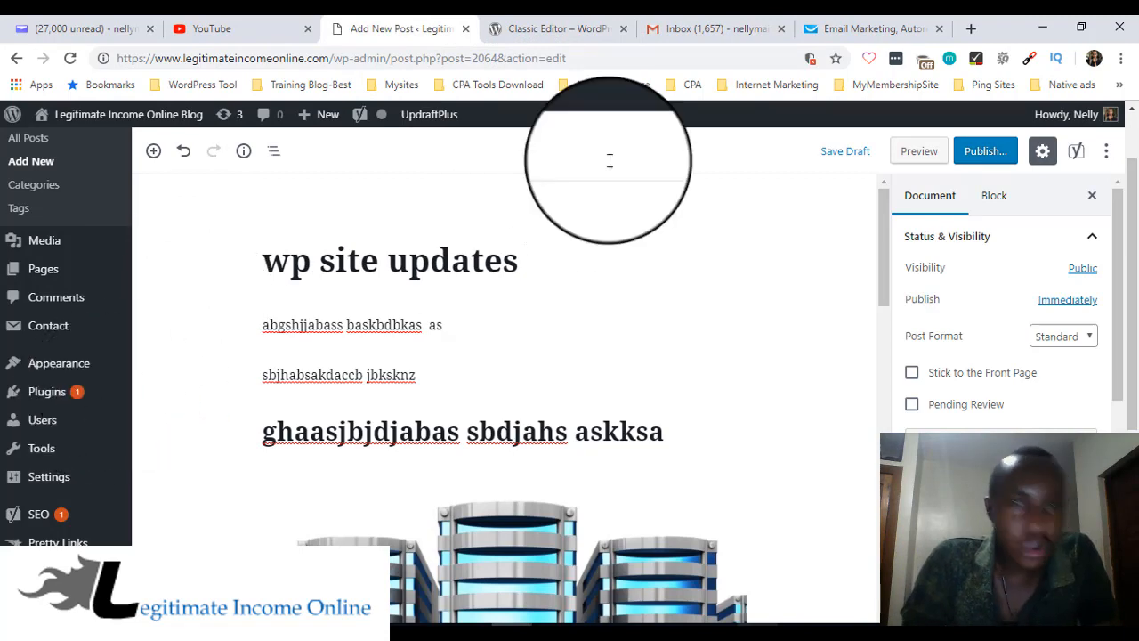
left_click(555, 28)
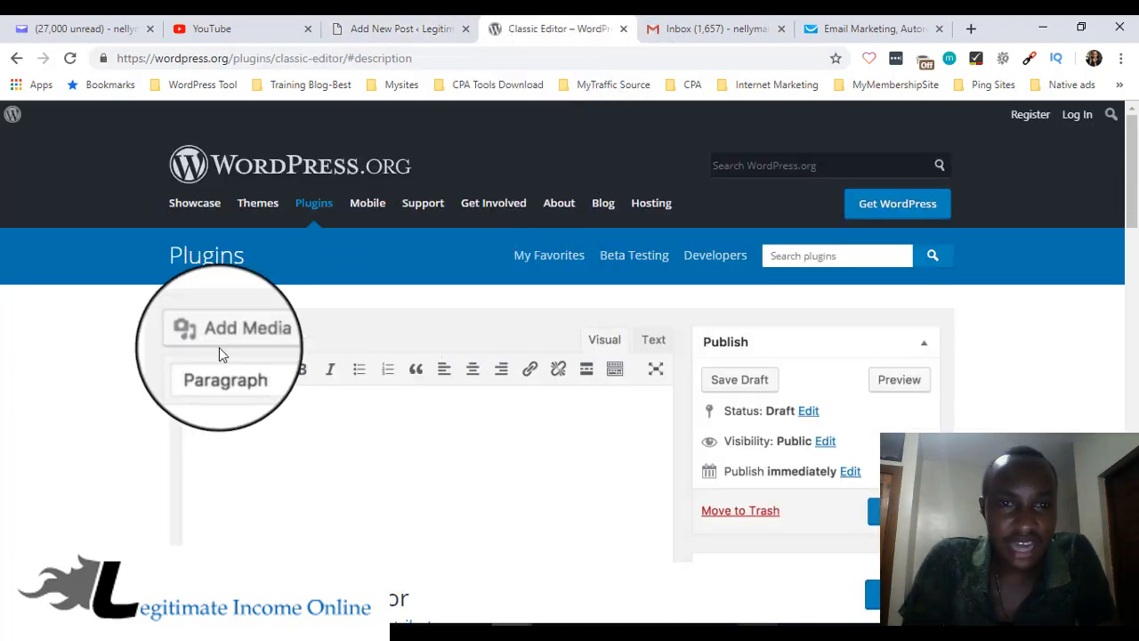
Read through the Classic Editor plugin's description and feature list down to the screenshots
scroll("down", 3)
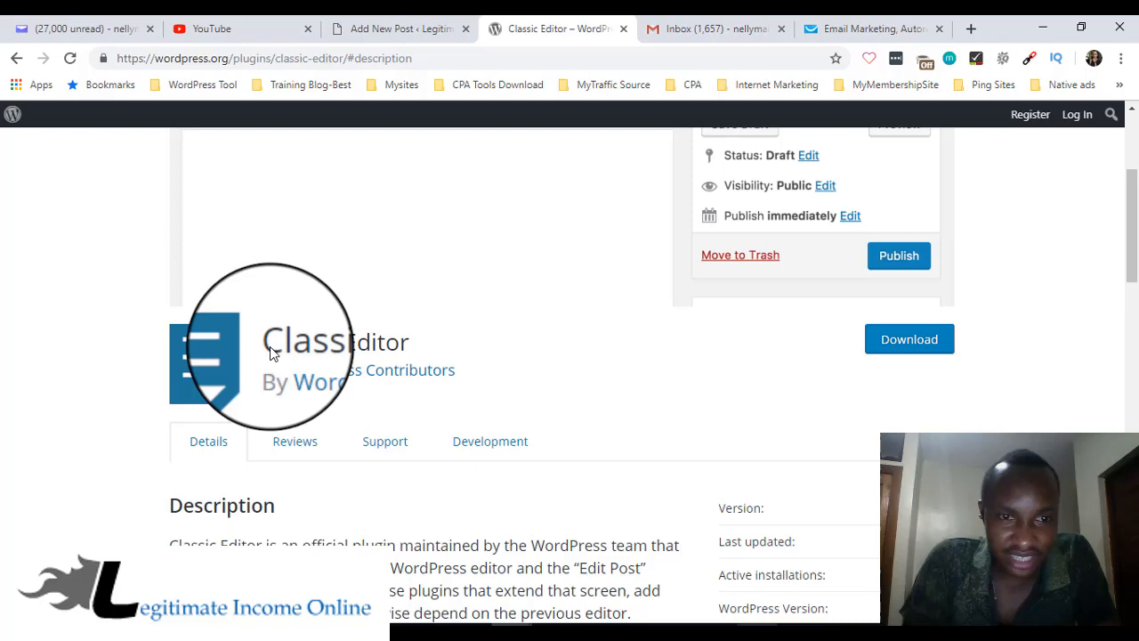
scroll("down", 3)
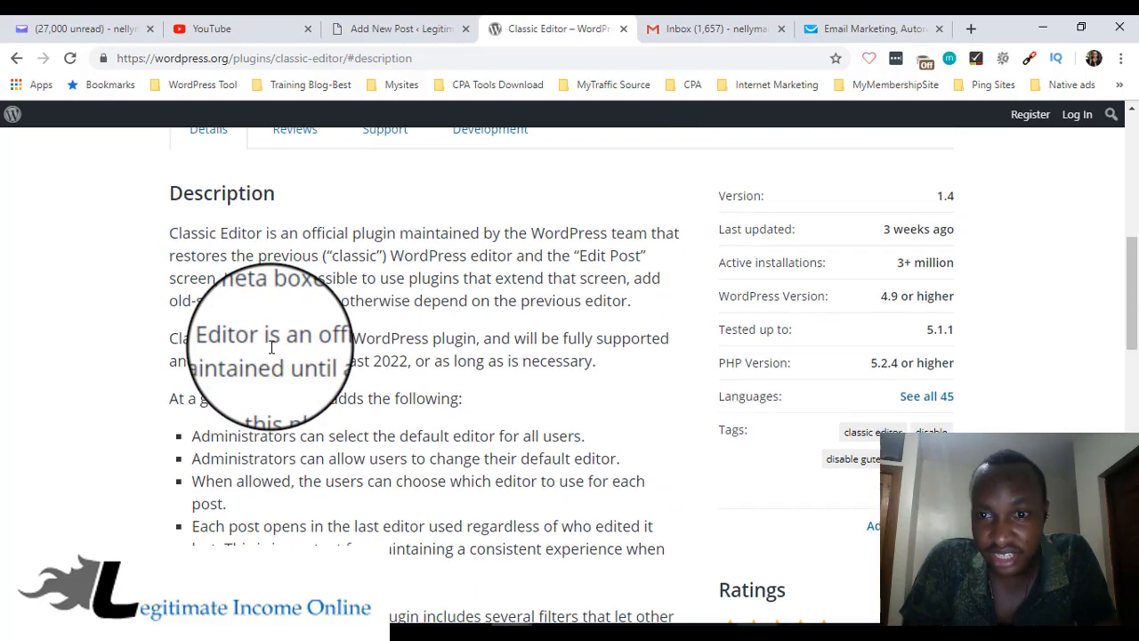
scroll("up", 3)
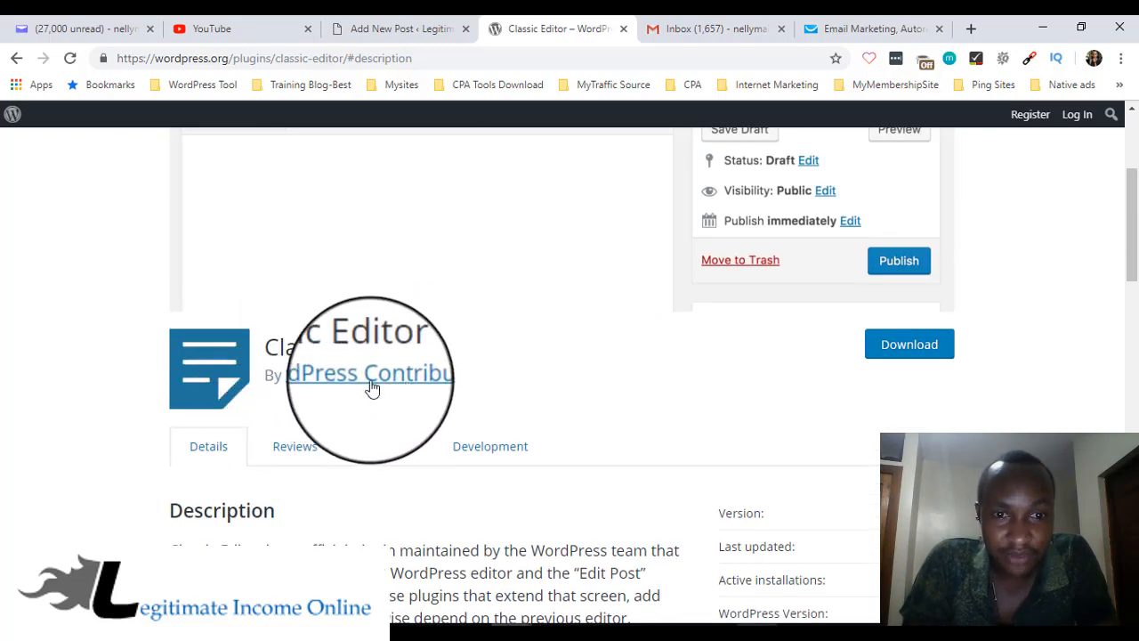
scroll("down", 3)
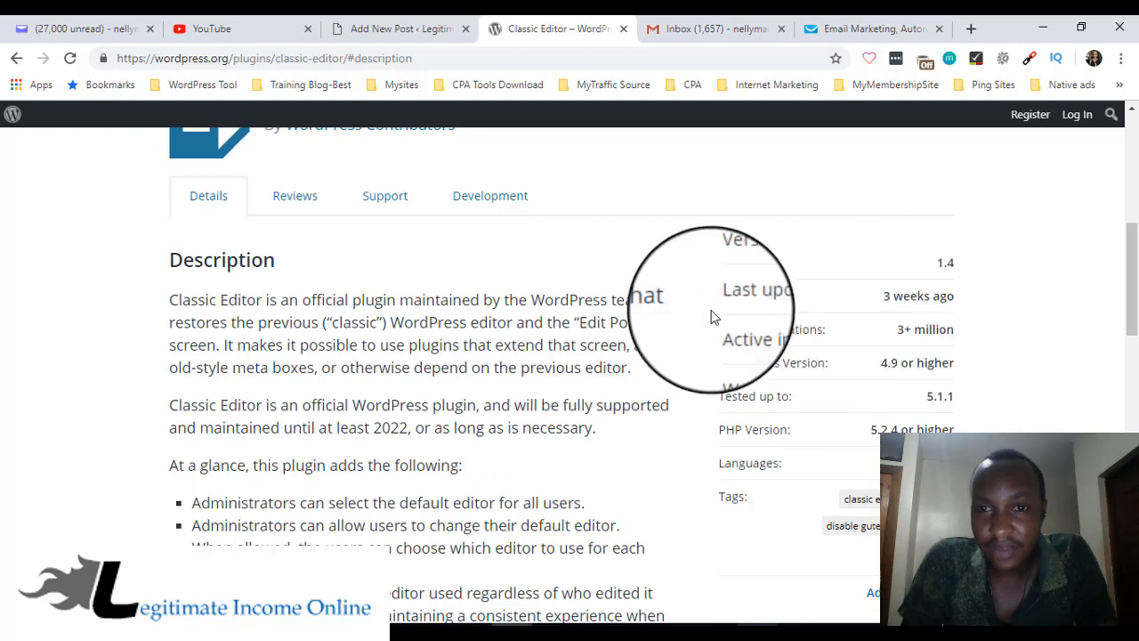
mouse_move(897, 334)
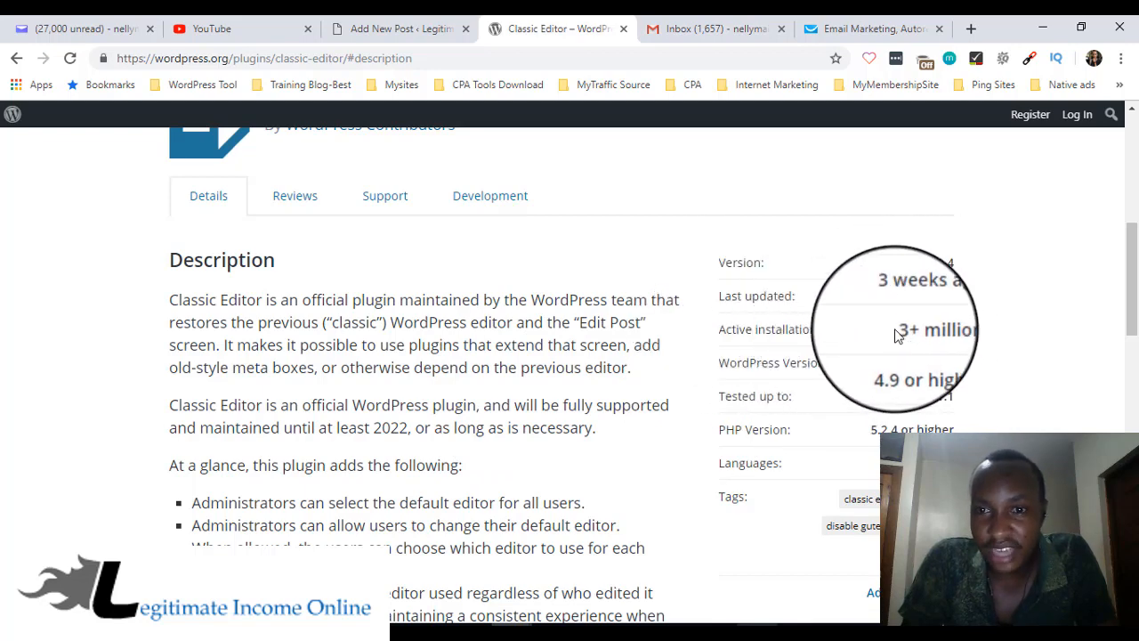
mouse_move(942, 343)
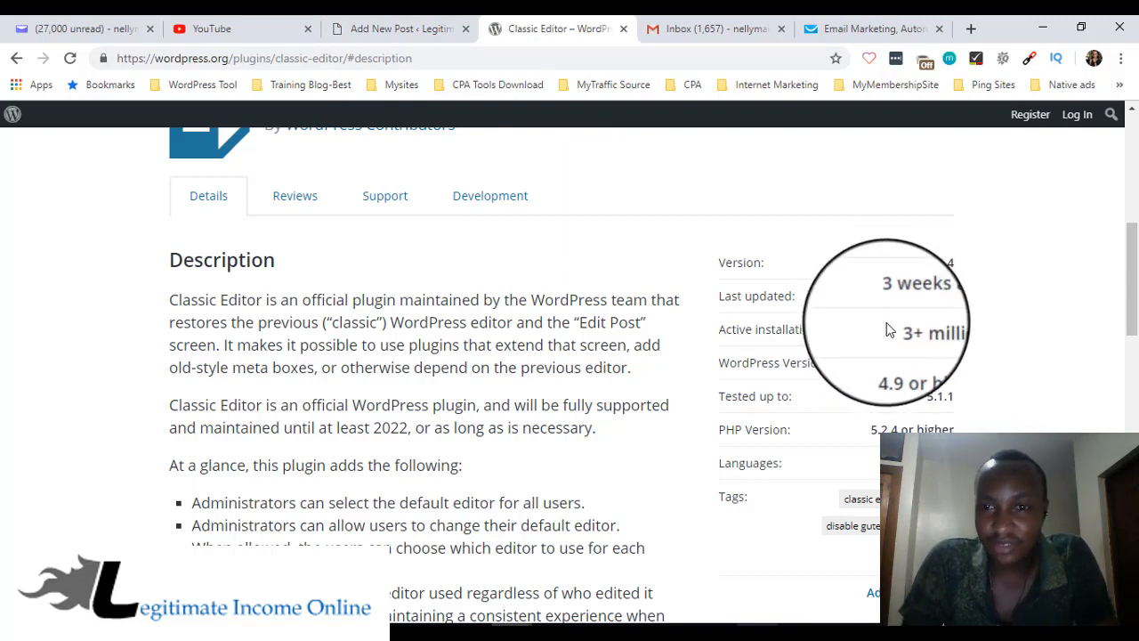
mouse_move(993, 353)
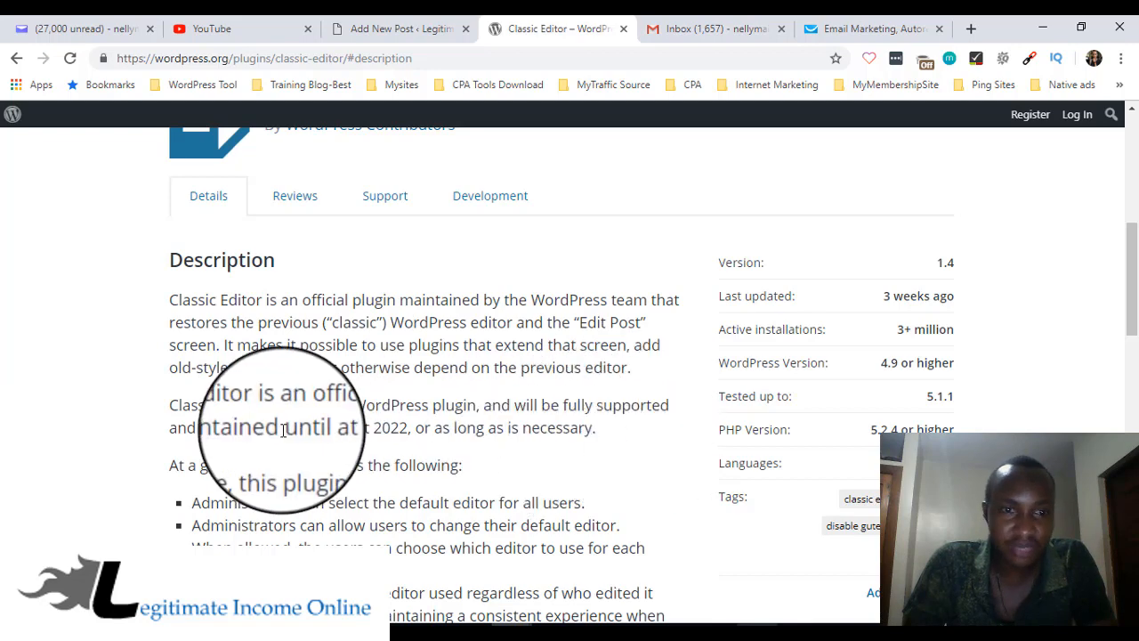
mouse_move(348, 434)
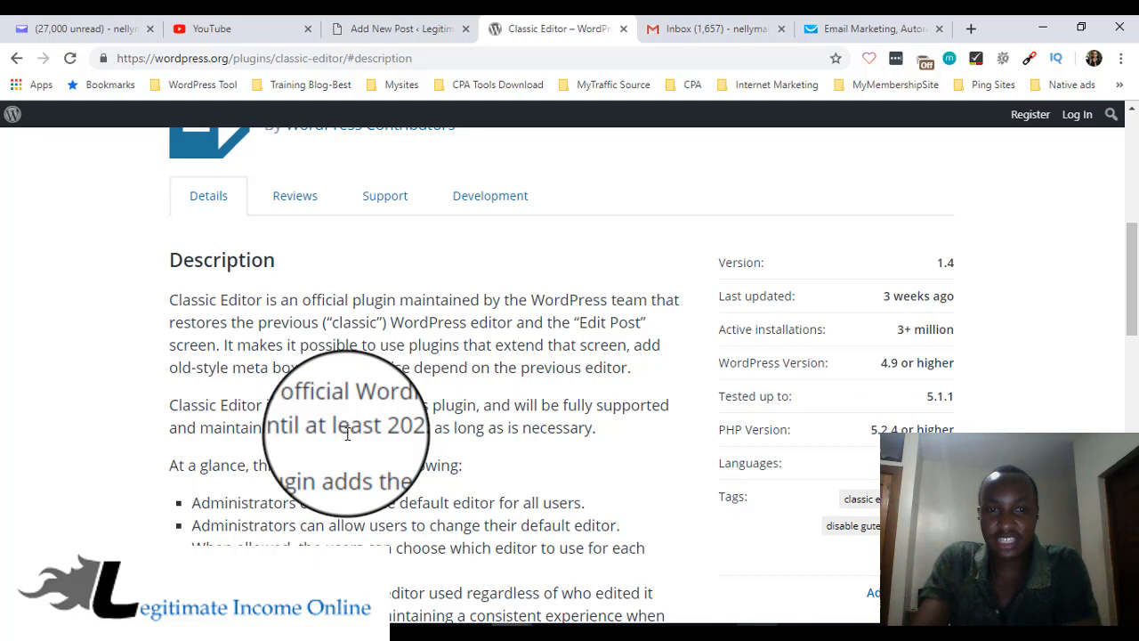
scroll("down", 3)
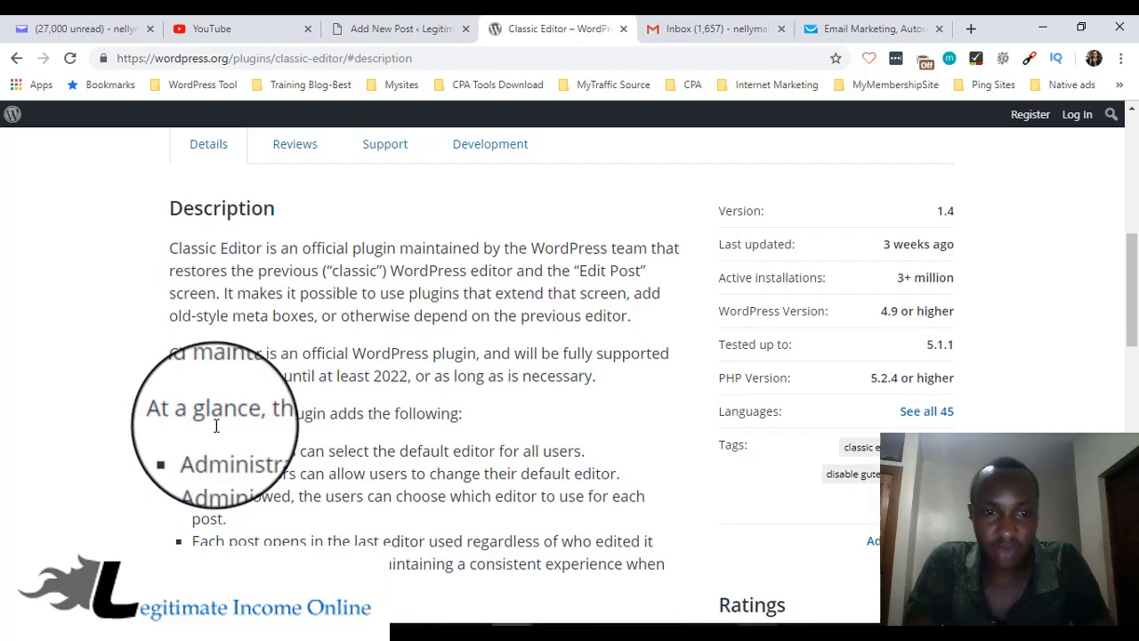
scroll("down", 3)
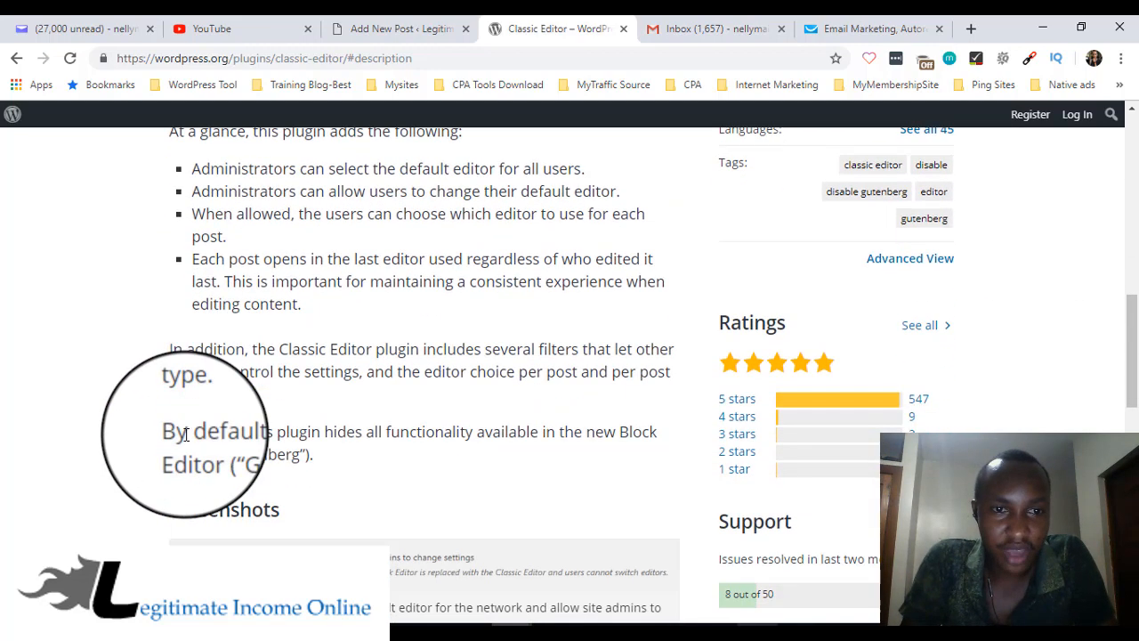
scroll("up", 3)
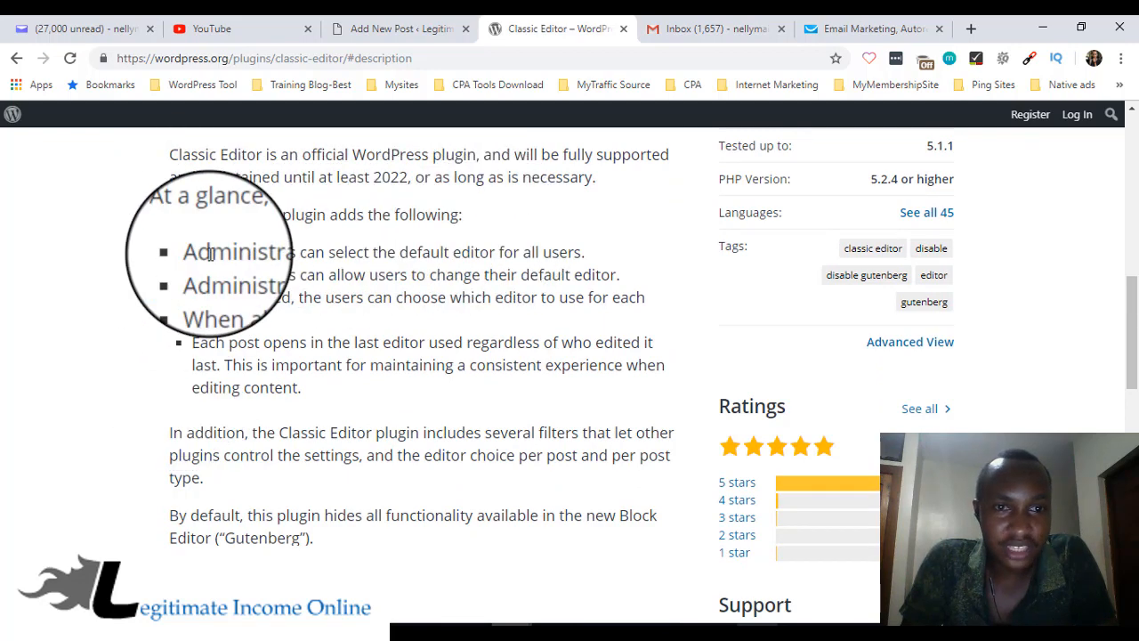
mouse_move(577, 281)
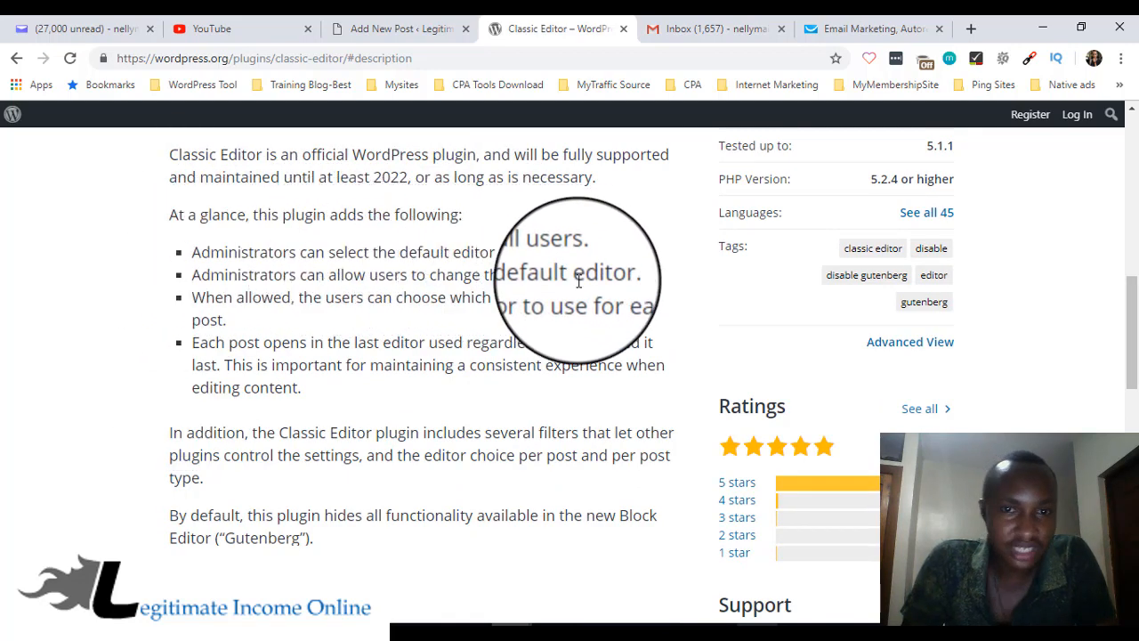
scroll("down", 3)
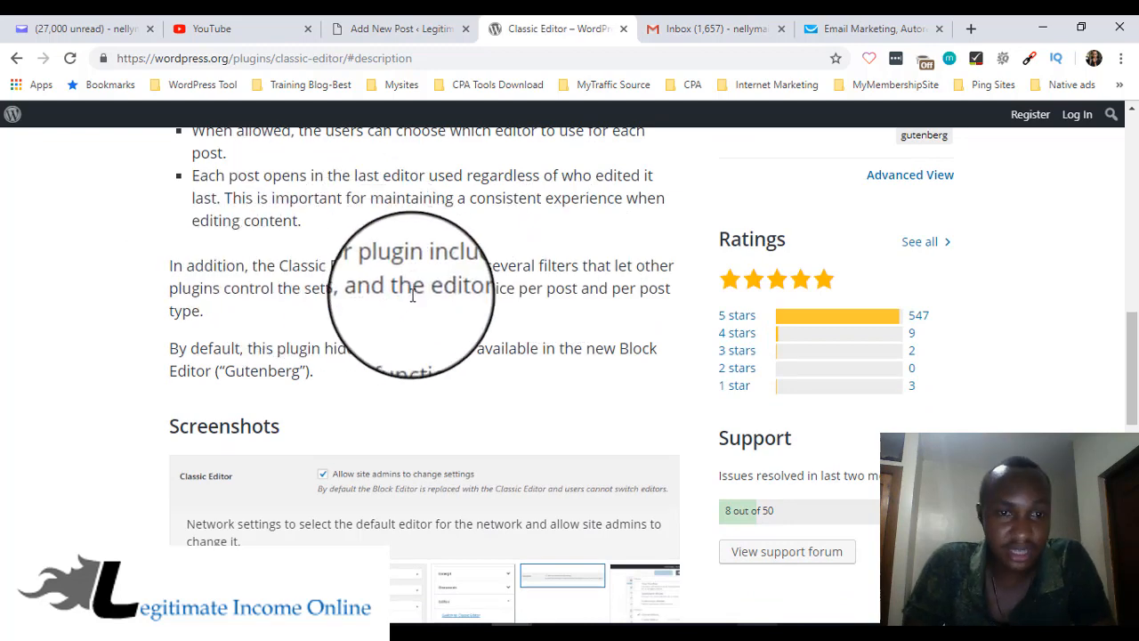
scroll("down", 3)
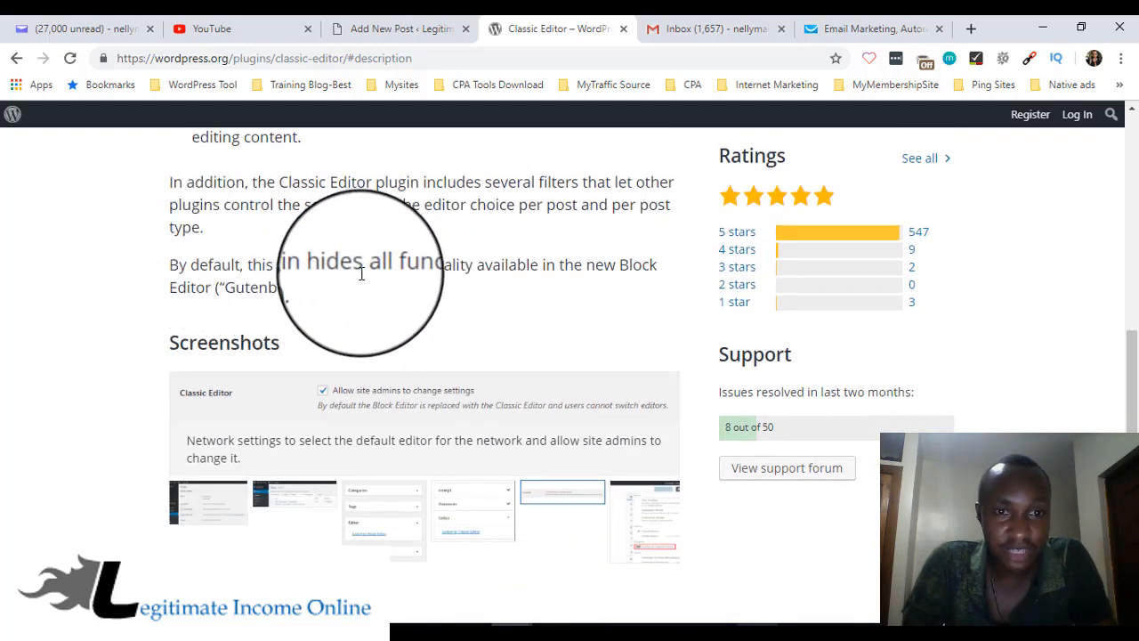
mouse_move(651, 270)
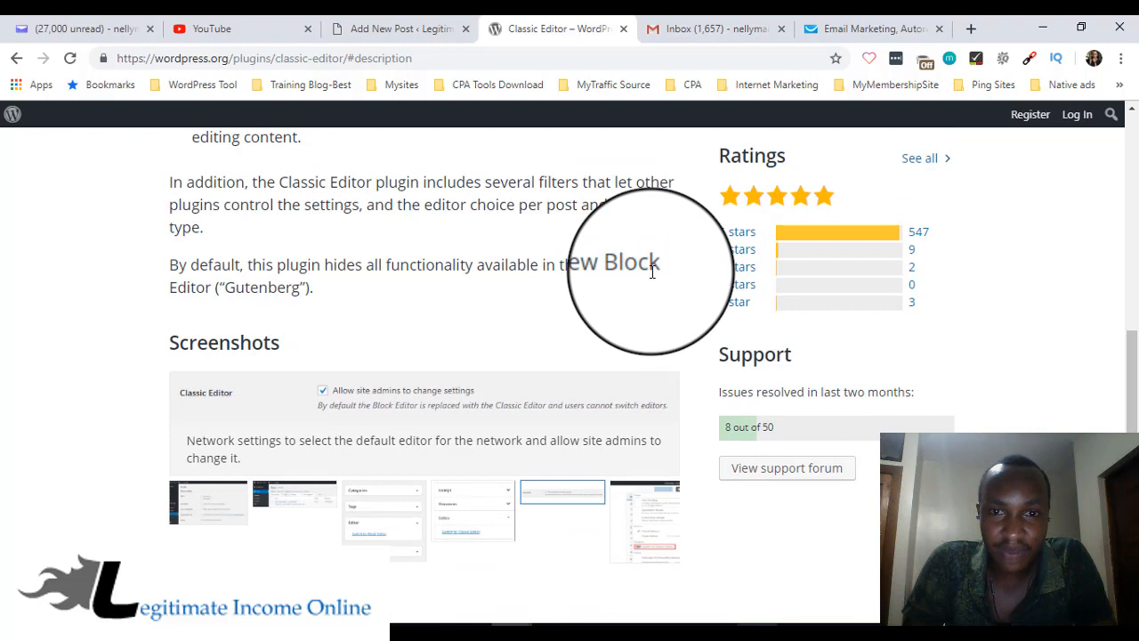
mouse_move(231, 286)
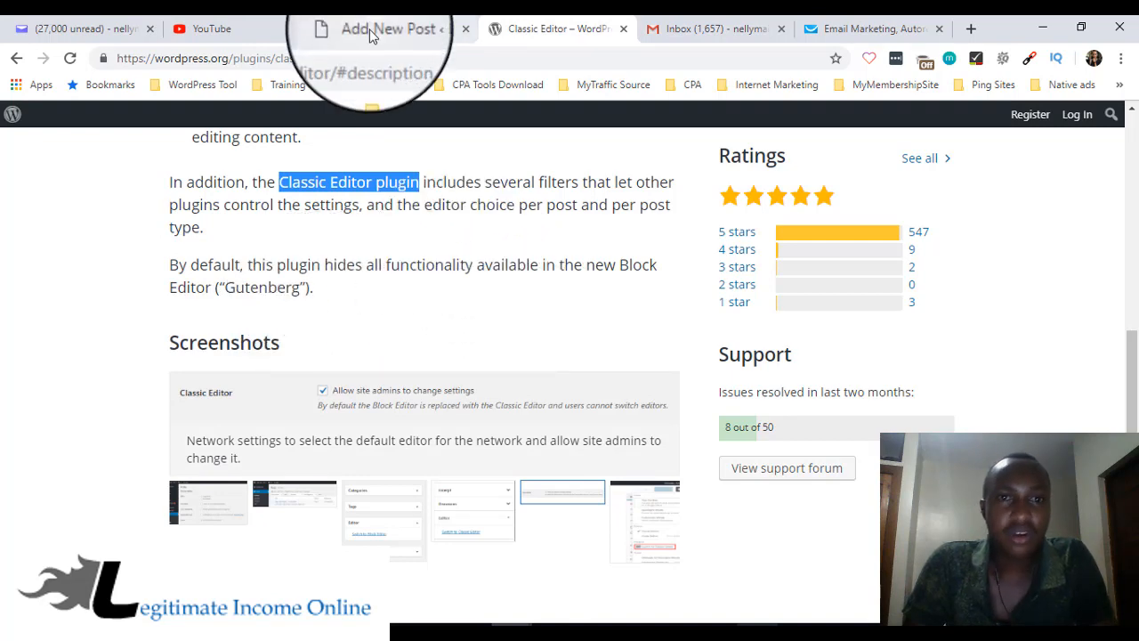
Return to the site dashboard and go to Plugins > Add New
left_click(392, 28)
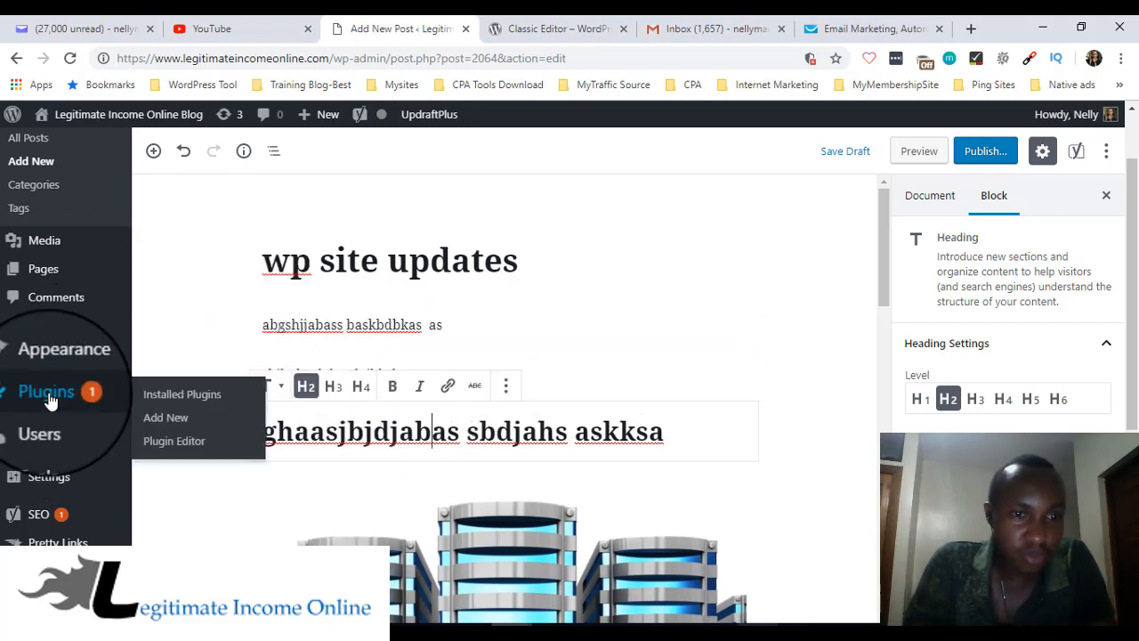
mouse_move(174, 420)
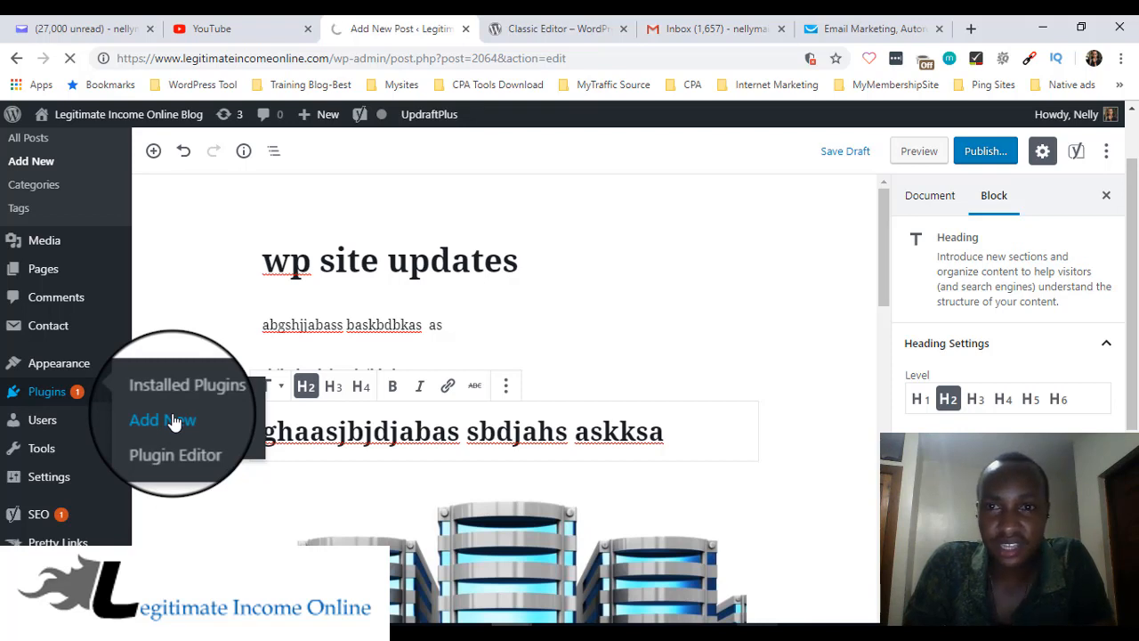
left_click(160, 420)
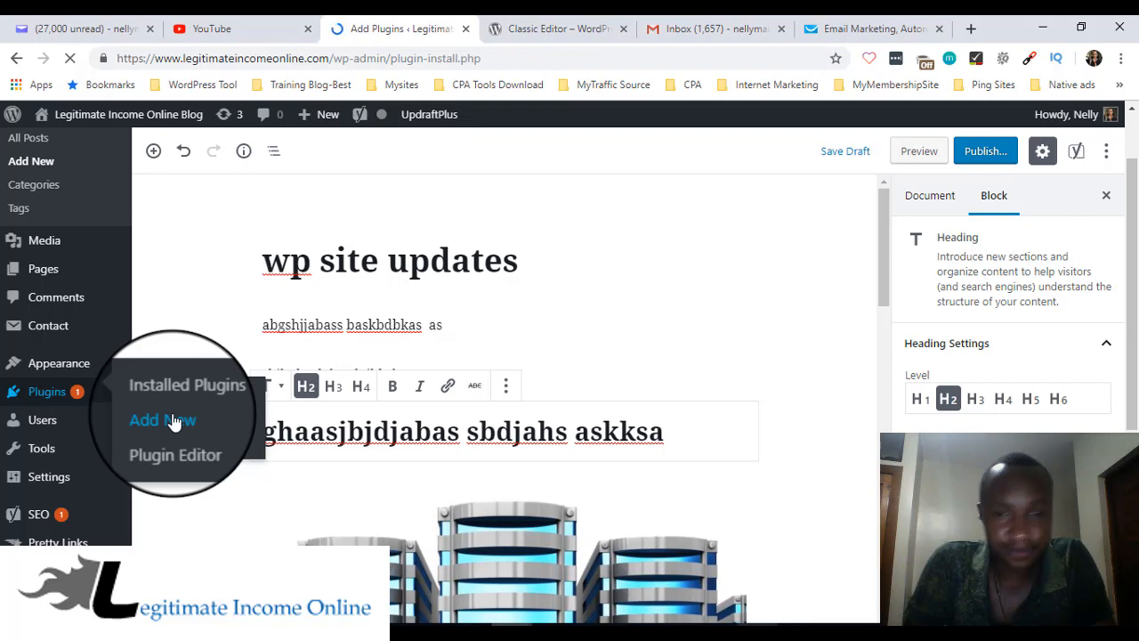
left_click(160, 420)
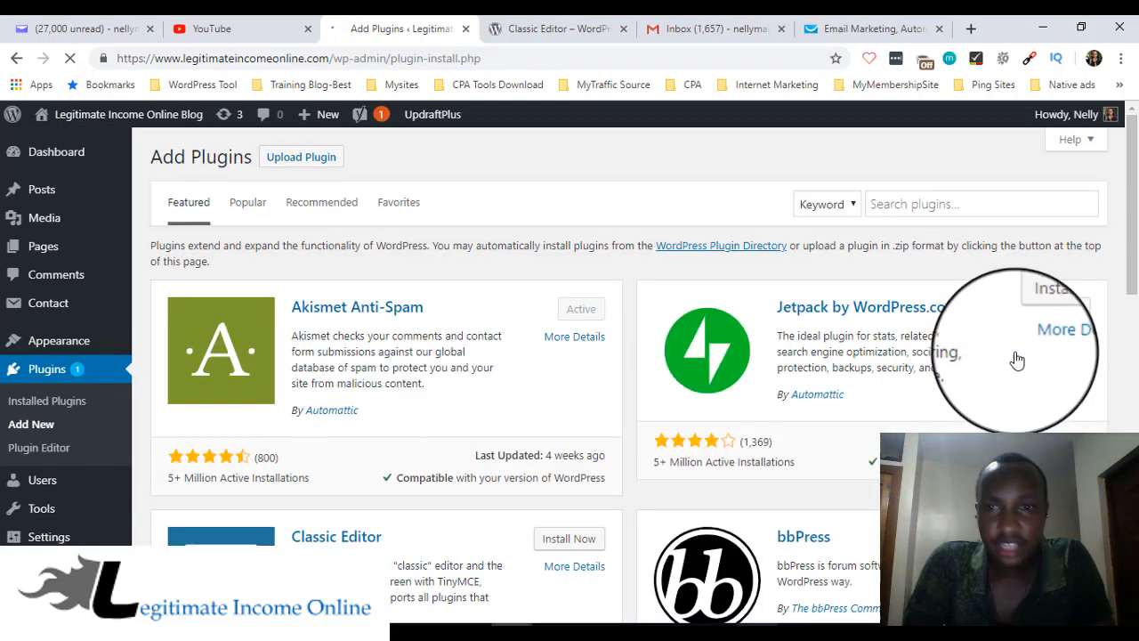
Search for 'classic editor' and install the Classic Editor plugin
left_click(971, 203)
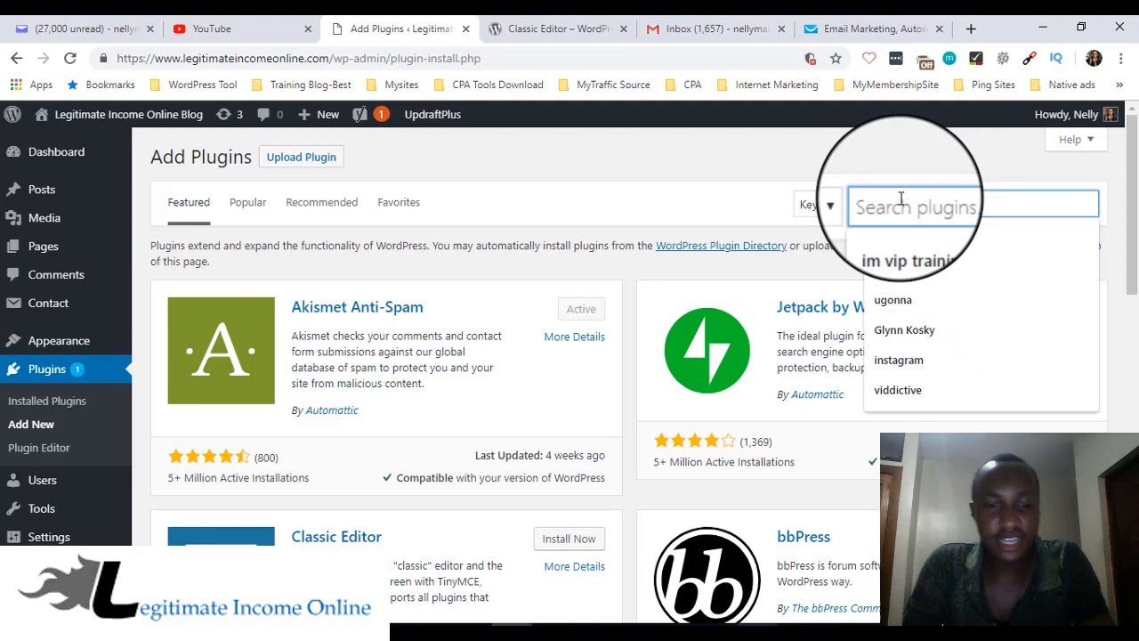
type("classic editor")
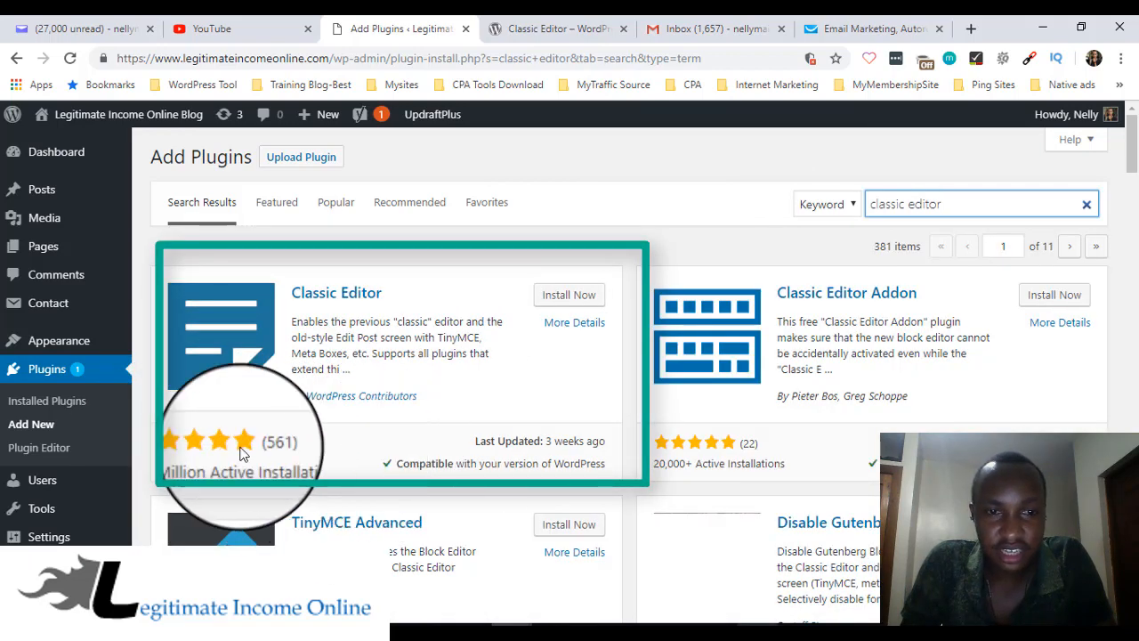
mouse_move(388, 471)
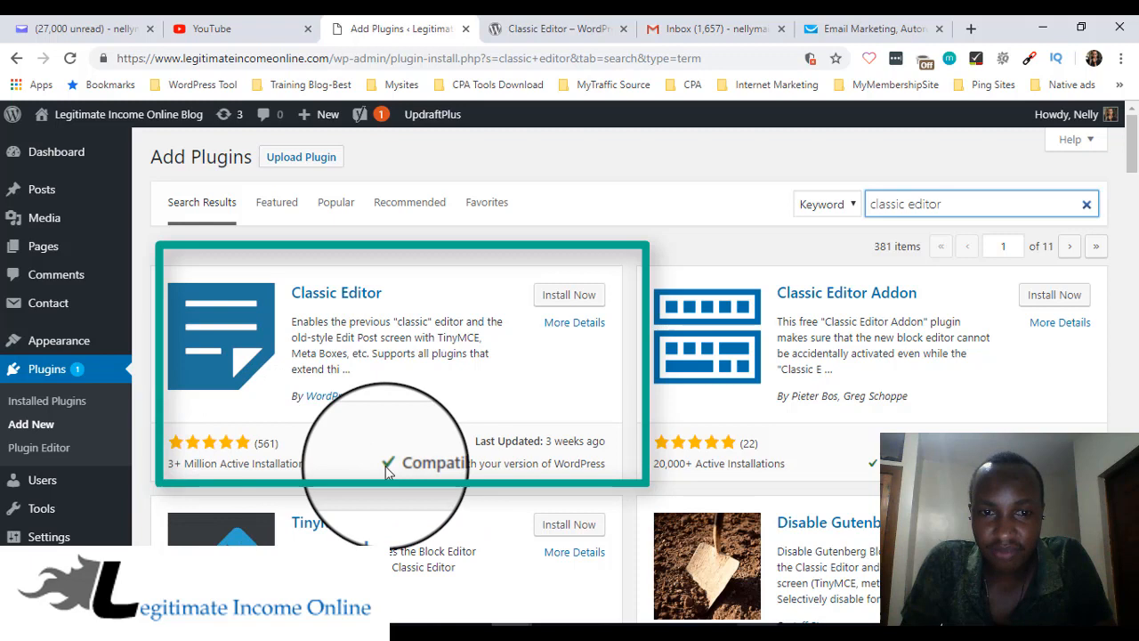
left_click(570, 296)
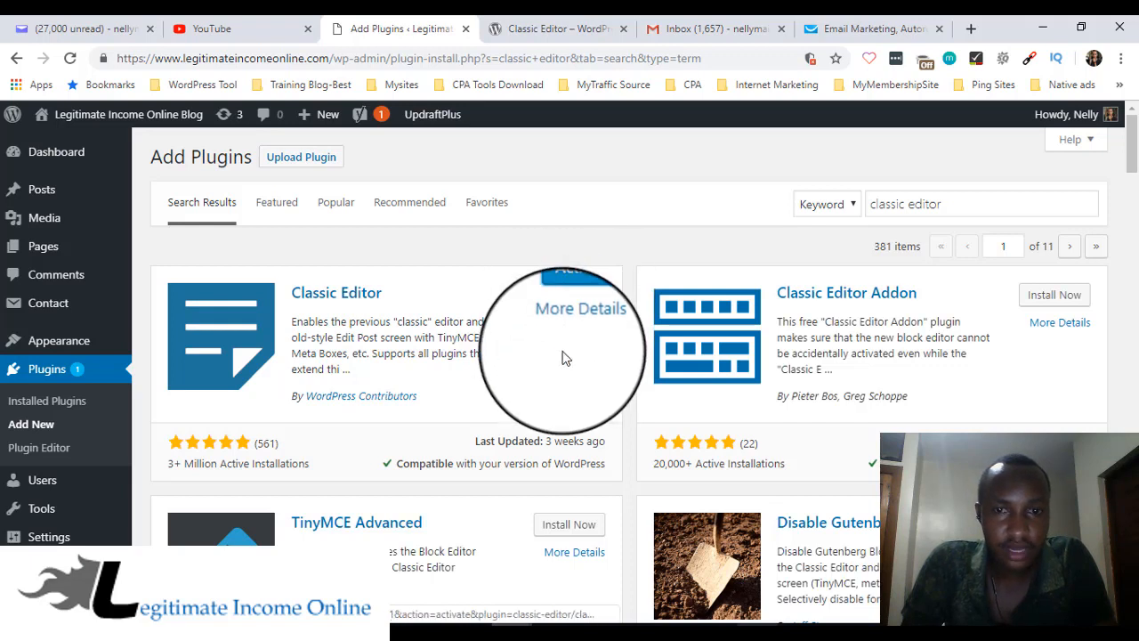
left_click(576, 293)
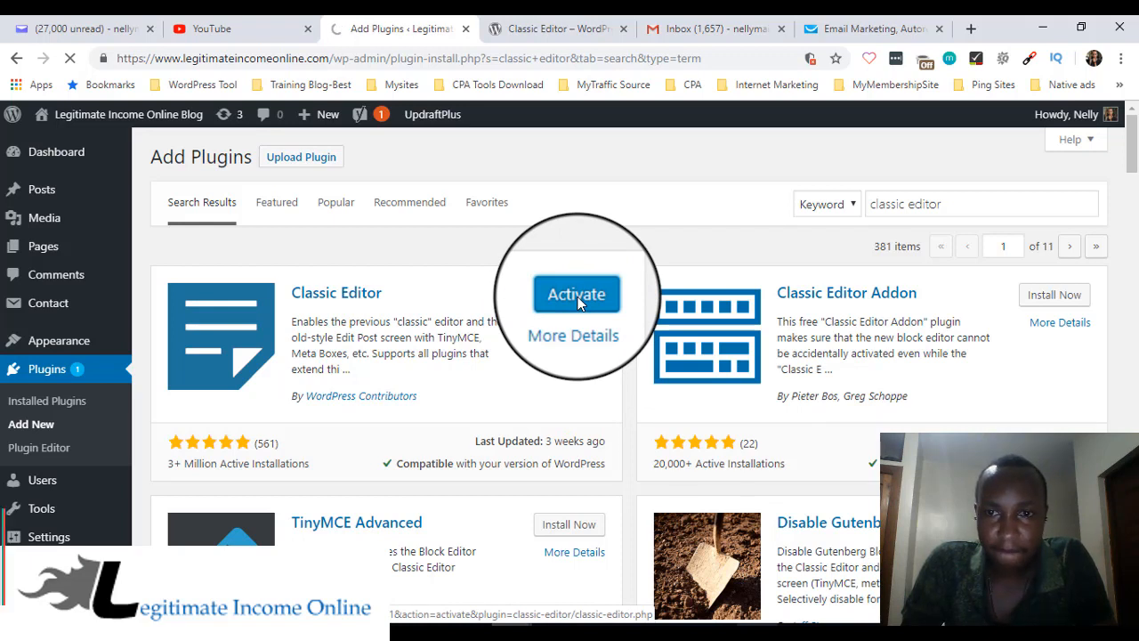
Activate the newly installed Classic Editor plugin
left_click(577, 294)
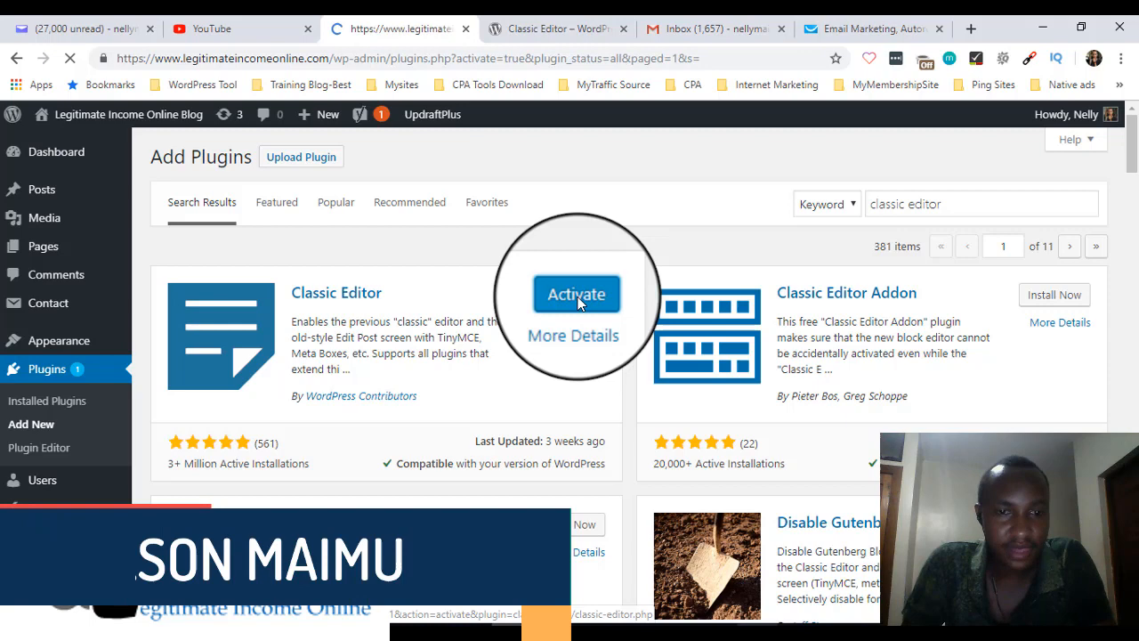
left_click(576, 294)
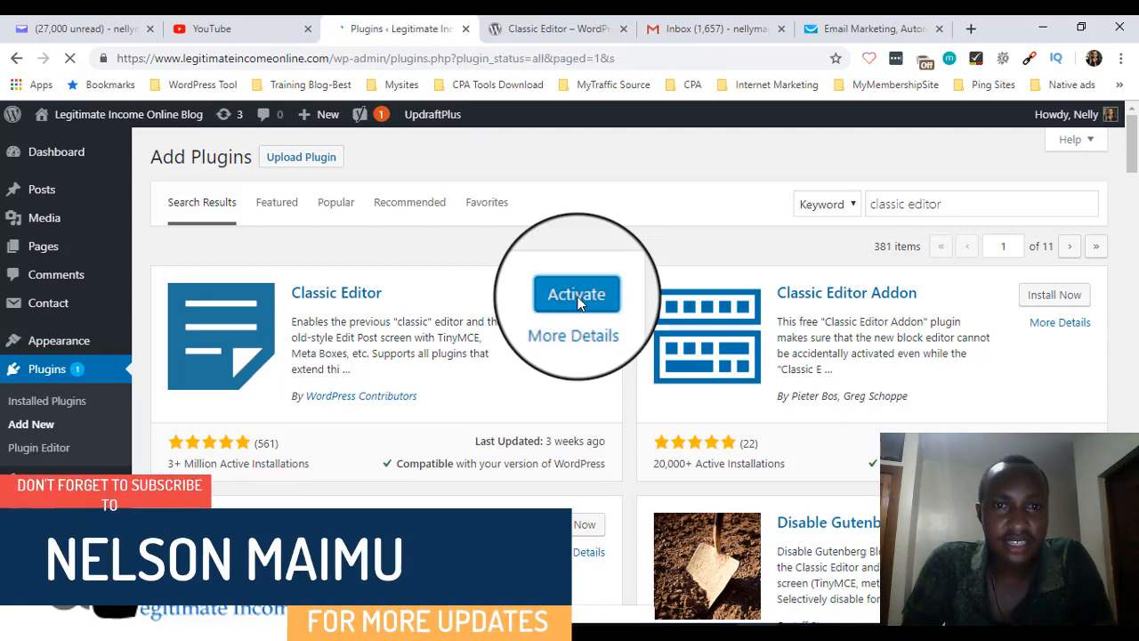
left_click(577, 294)
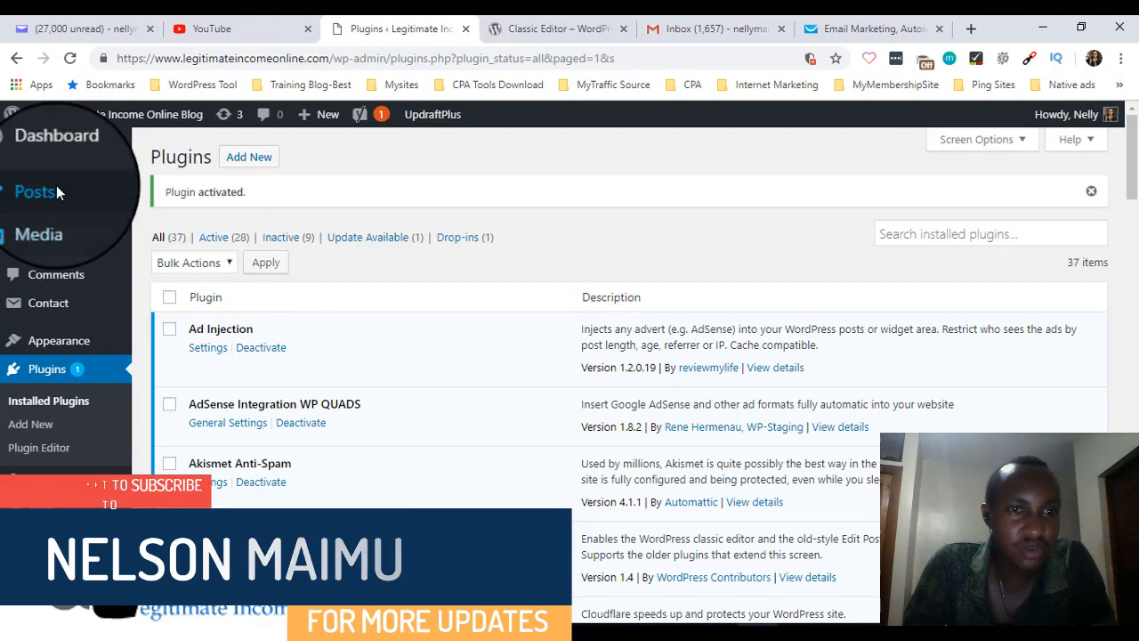
mouse_move(41, 189)
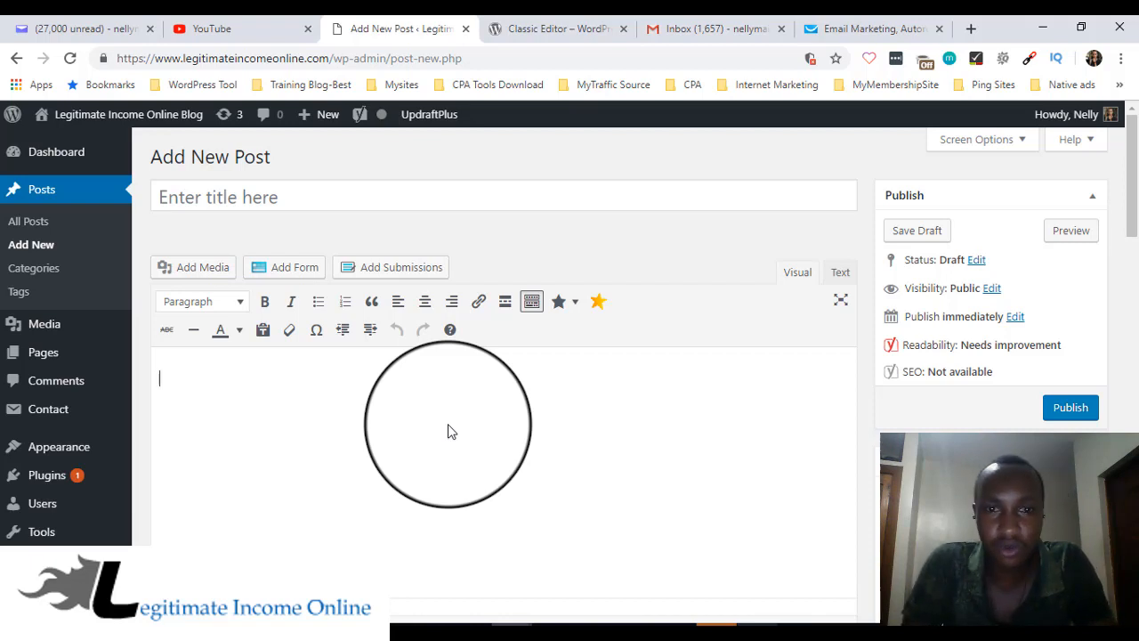
mouse_move(327, 388)
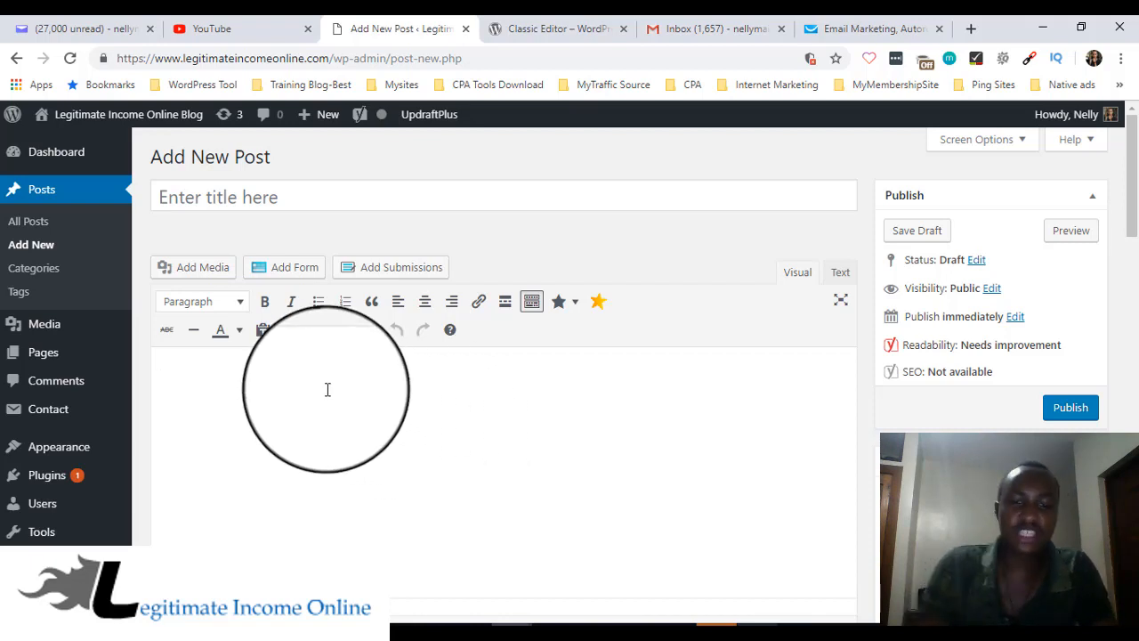
Try the classic Add New Post editor by typing test letters into the body
type("nabmmamnah")
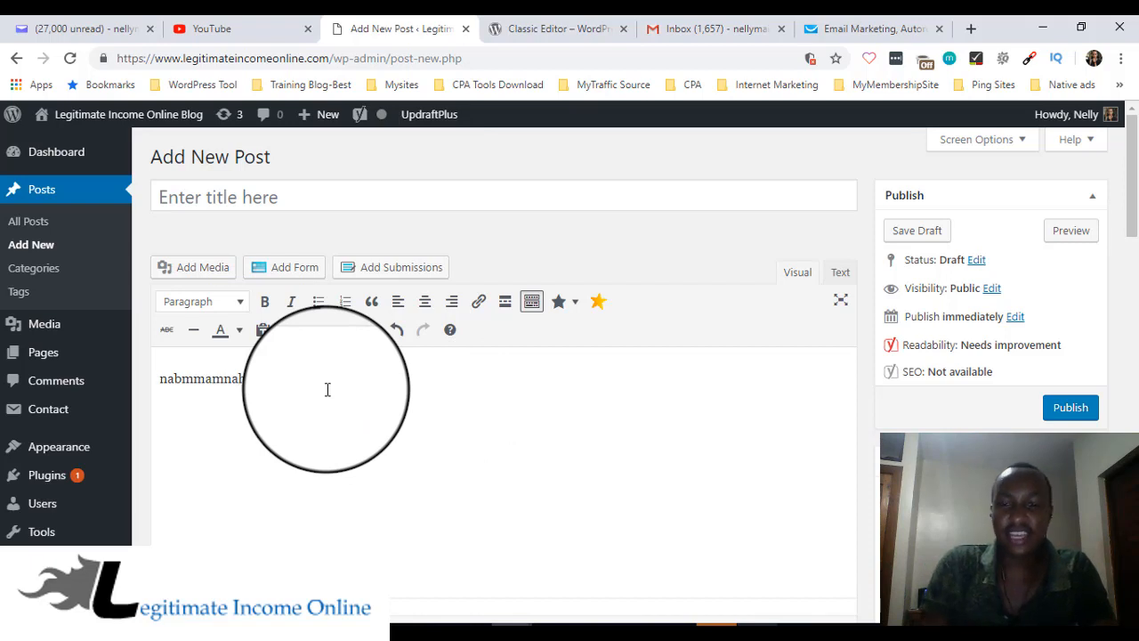